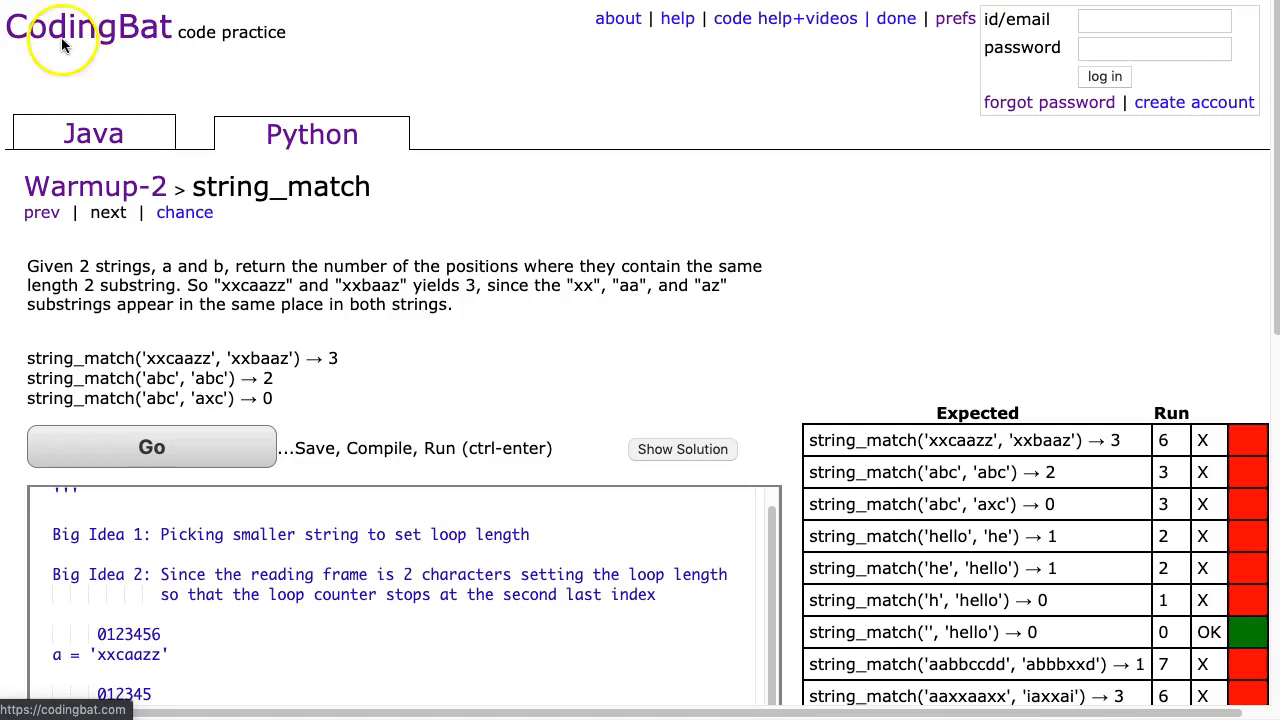
{"action": "mouse_move", "coordinate": [168, 205]}
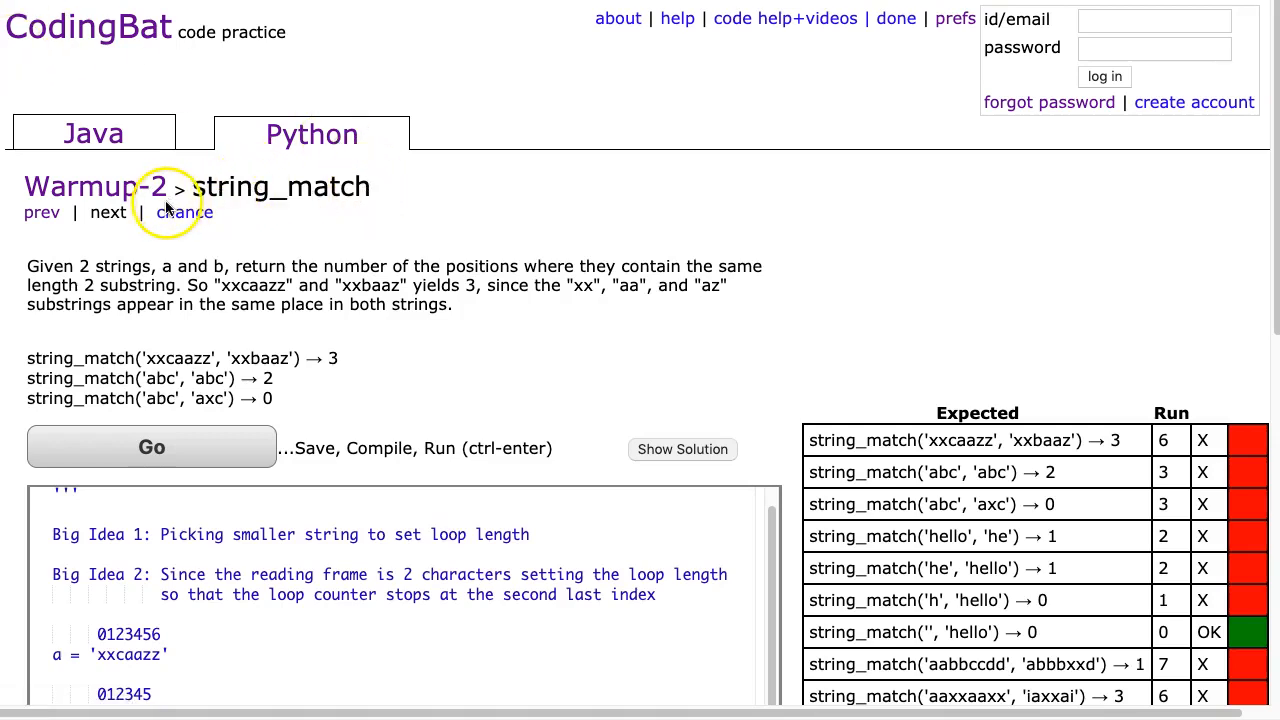
{"action": "mouse_move", "coordinate": [332, 167]}
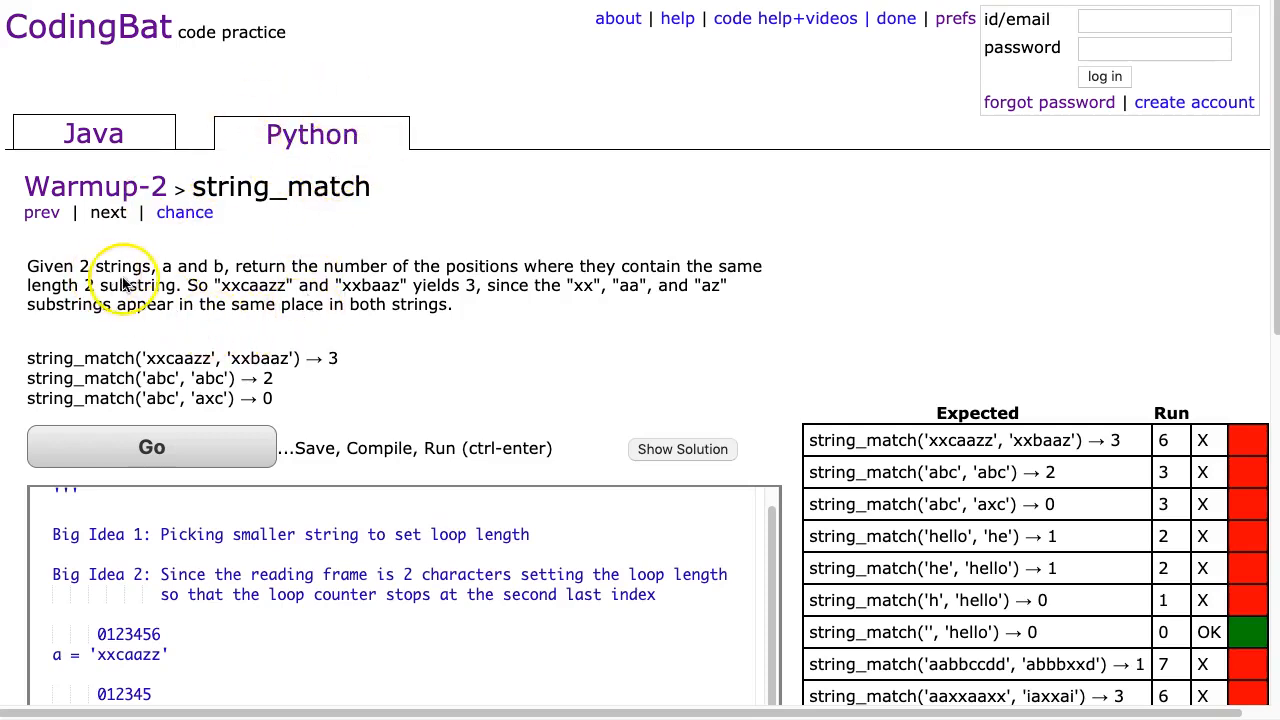
{"action": "mouse_move", "coordinate": [450, 285]}
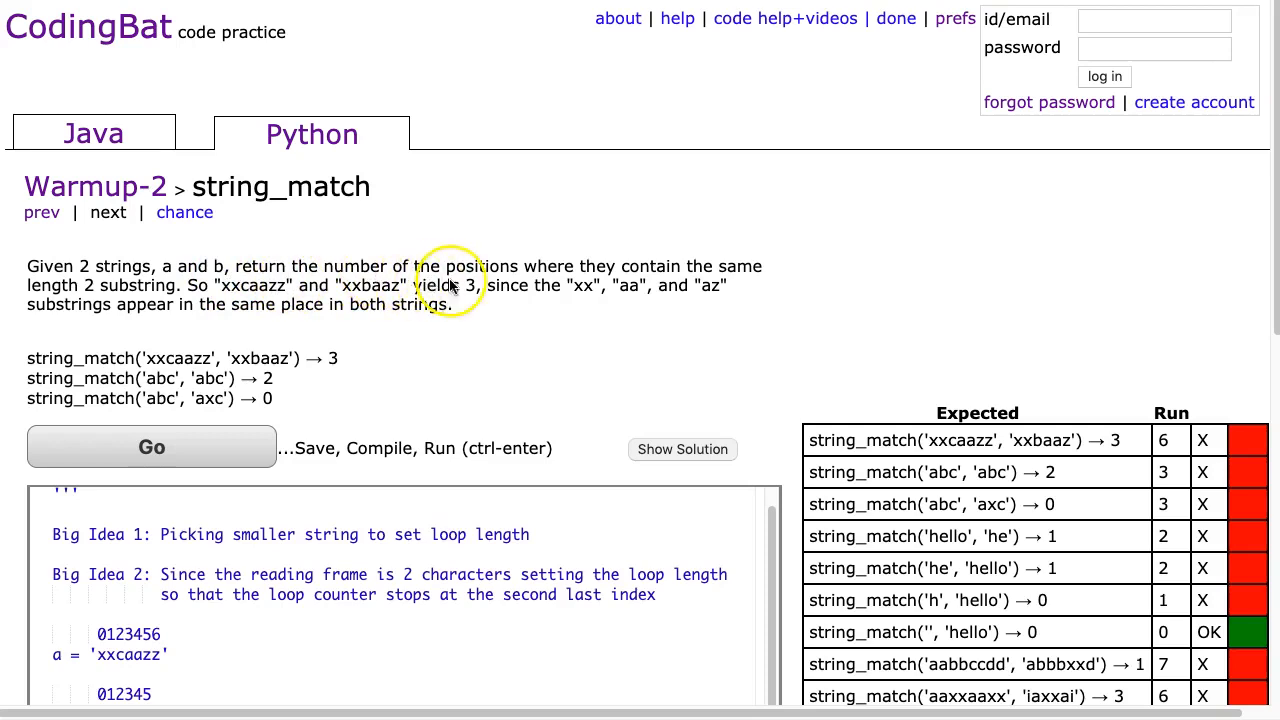
{"action": "mouse_move", "coordinate": [108, 315]}
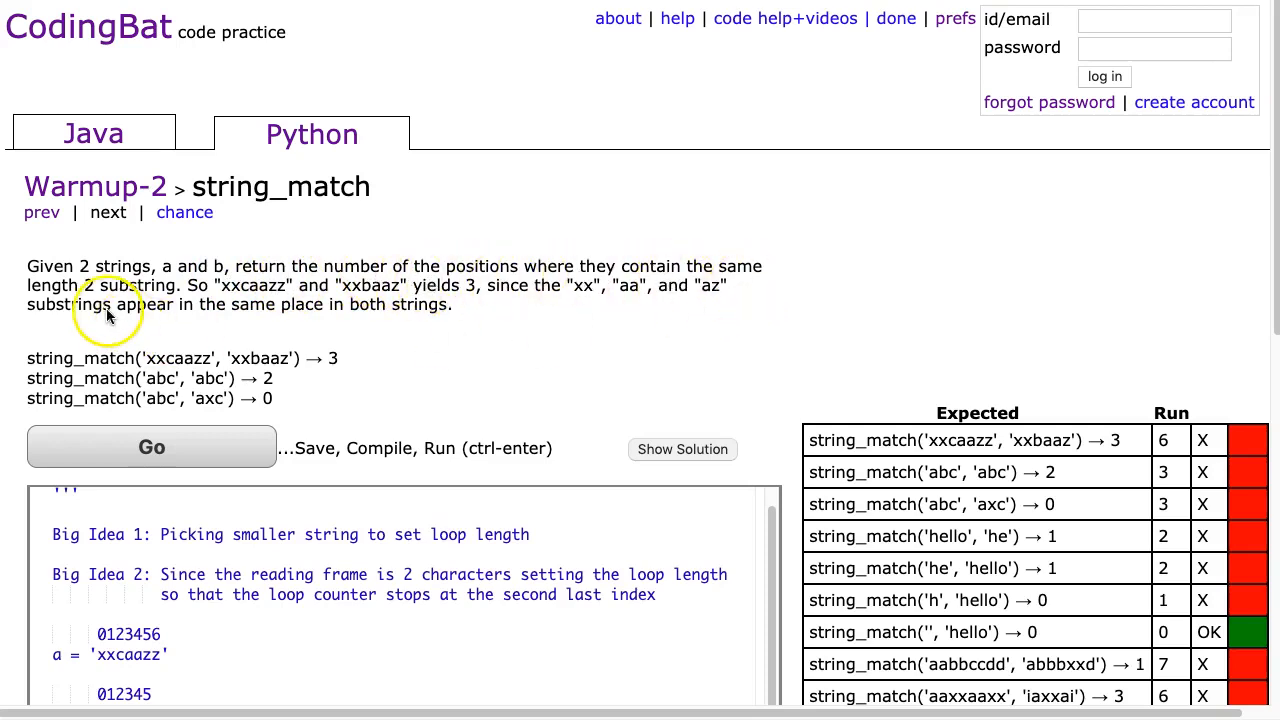
{"action": "mouse_move", "coordinate": [248, 295]}
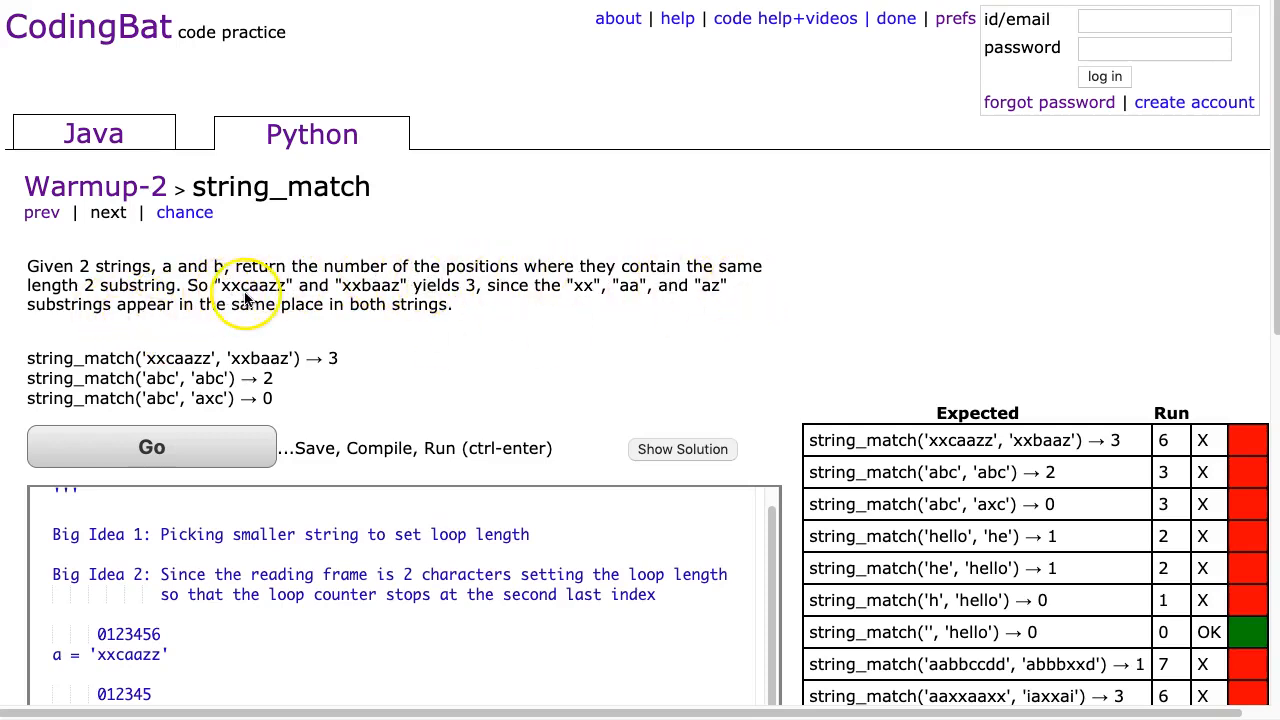
{"action": "mouse_move", "coordinate": [340, 306]}
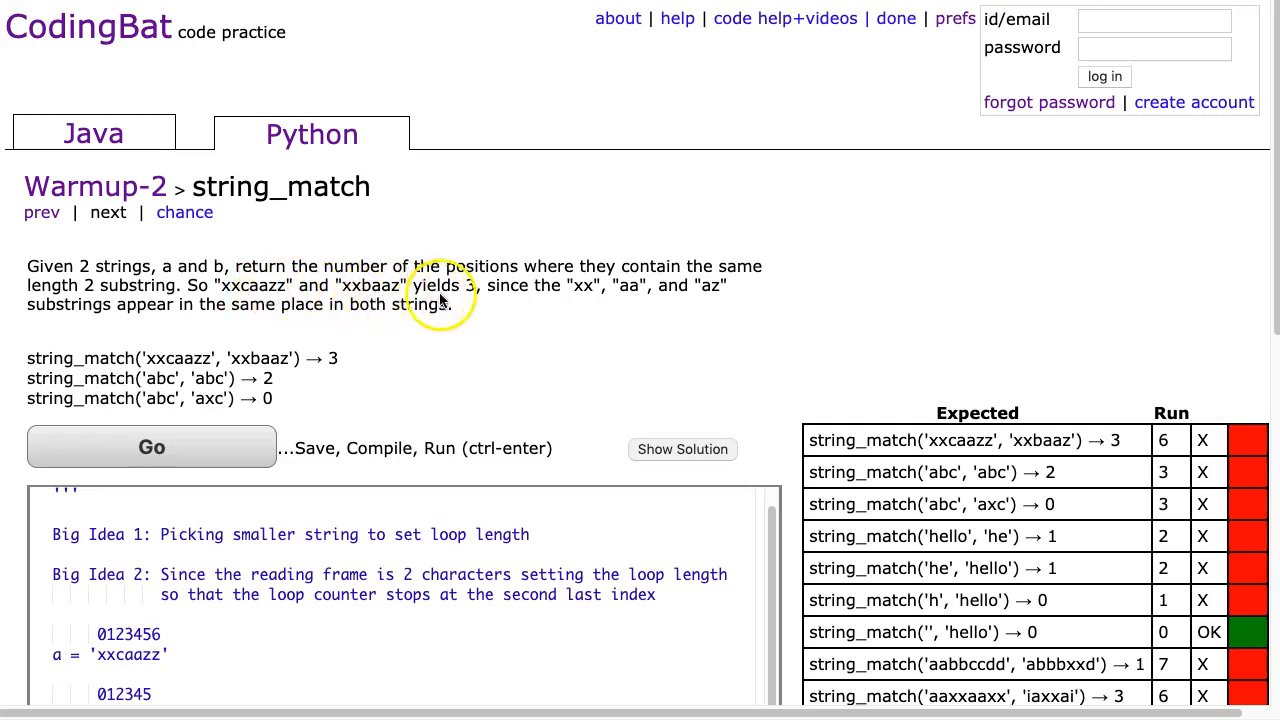
{"action": "mouse_move", "coordinate": [585, 295]}
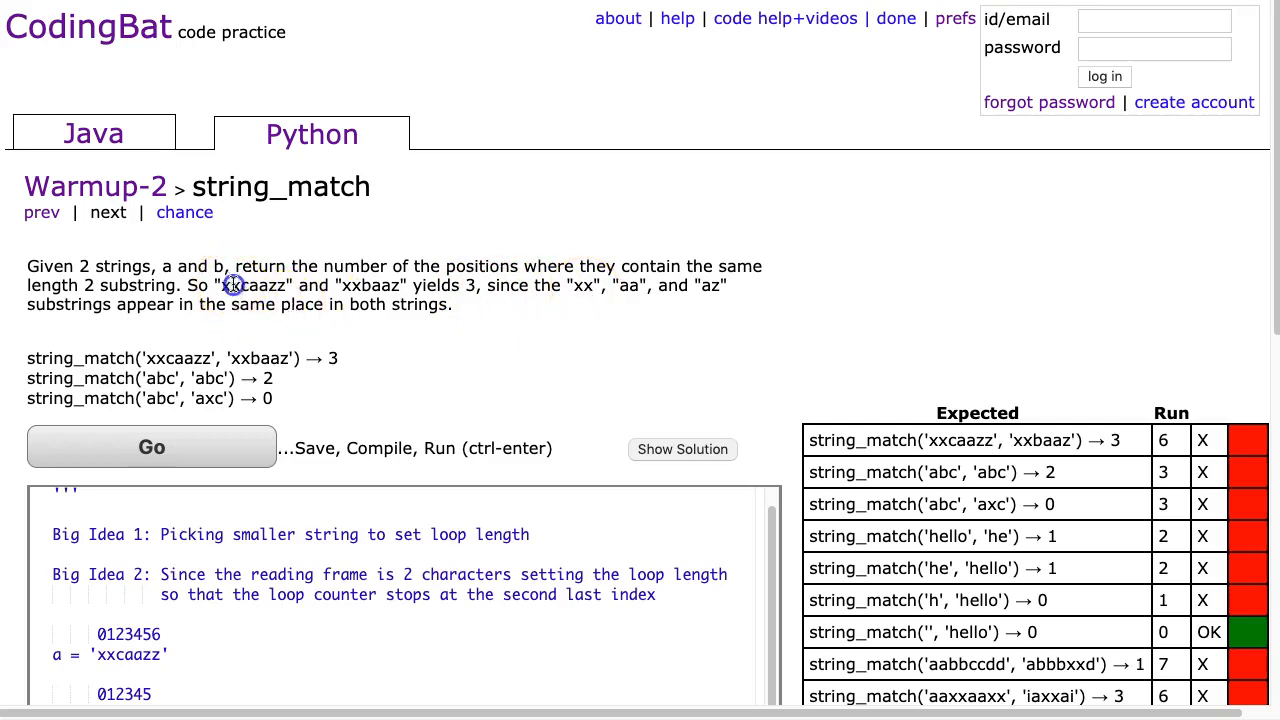
Highlight the sample strings and example arguments, then click into the XX index diagram.
{"action": "double_click", "coordinate": [232, 285]}
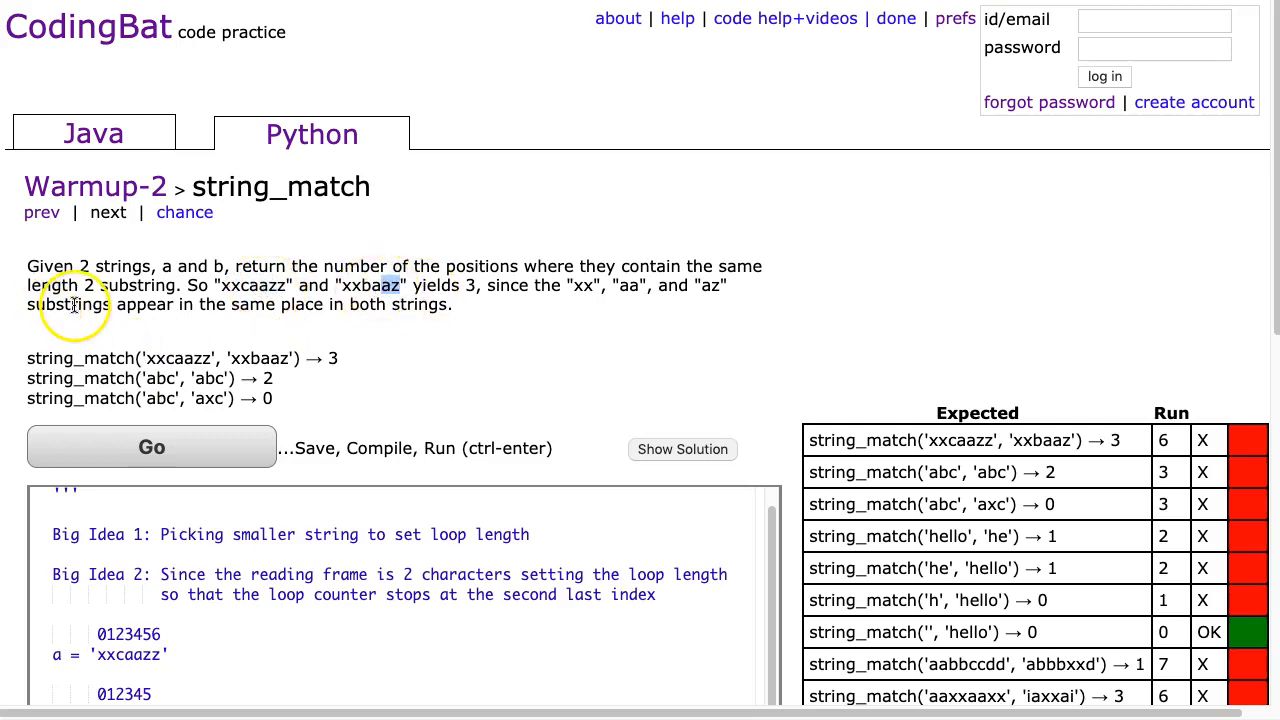
{"action": "mouse_move", "coordinate": [407, 327]}
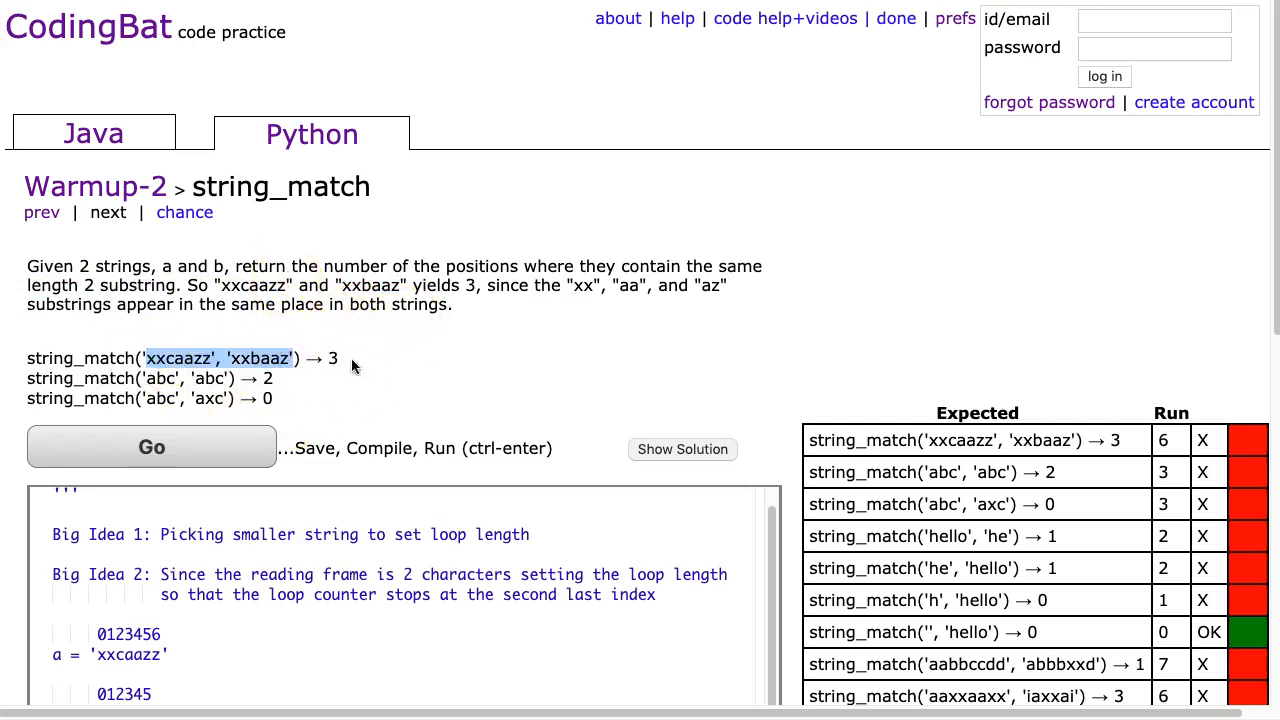
{"action": "double_click", "coordinate": [163, 378]}
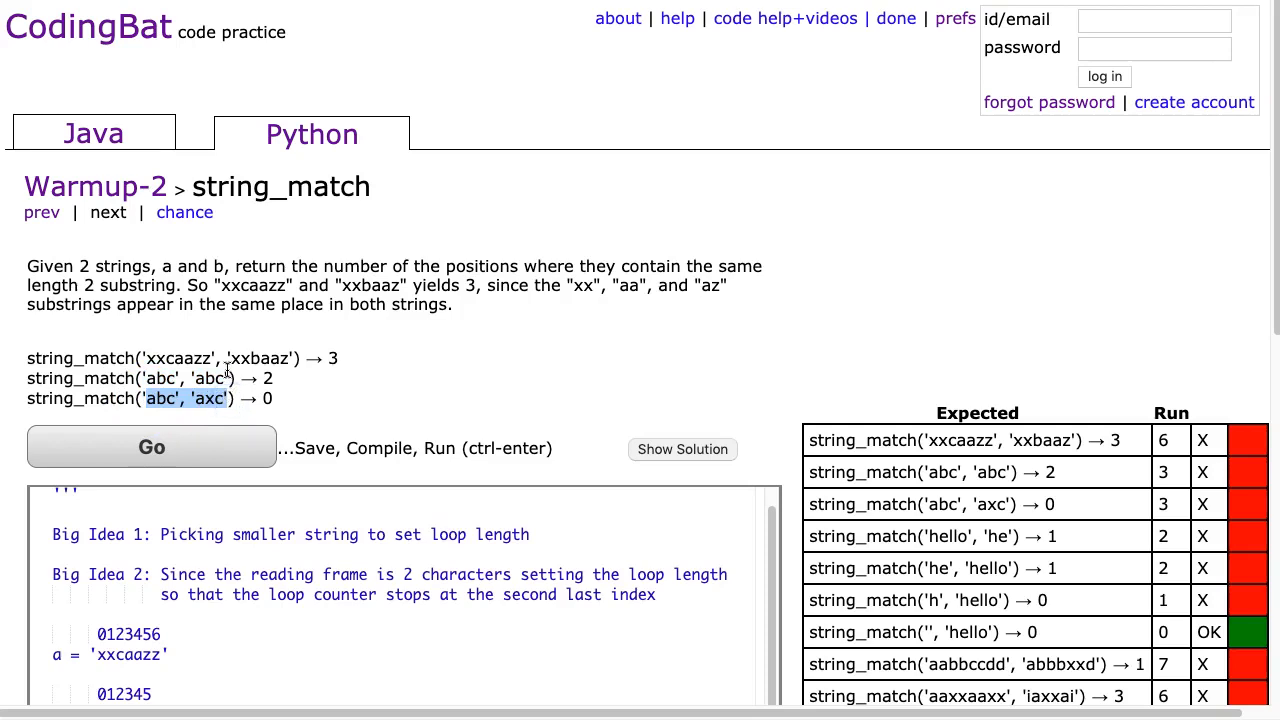
{"action": "mouse_move", "coordinate": [733, 343]}
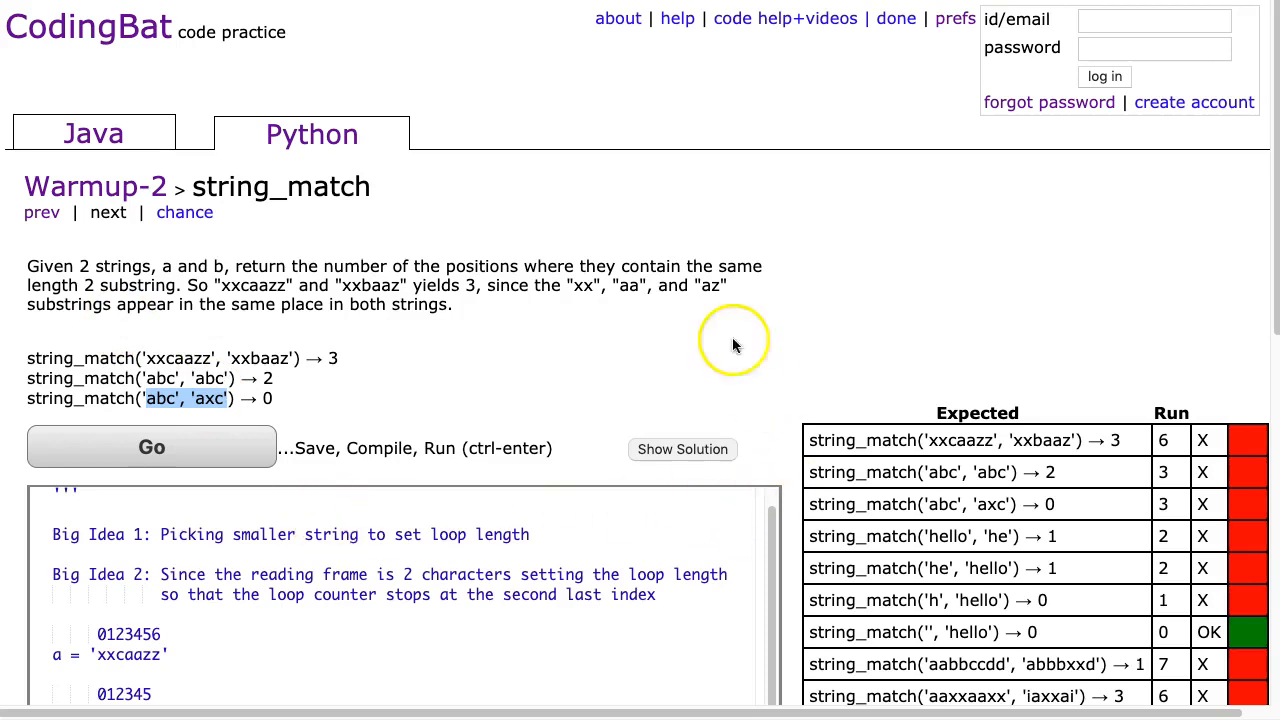
{"action": "scroll", "scroll_direction": "down", "scroll_amount": 3}
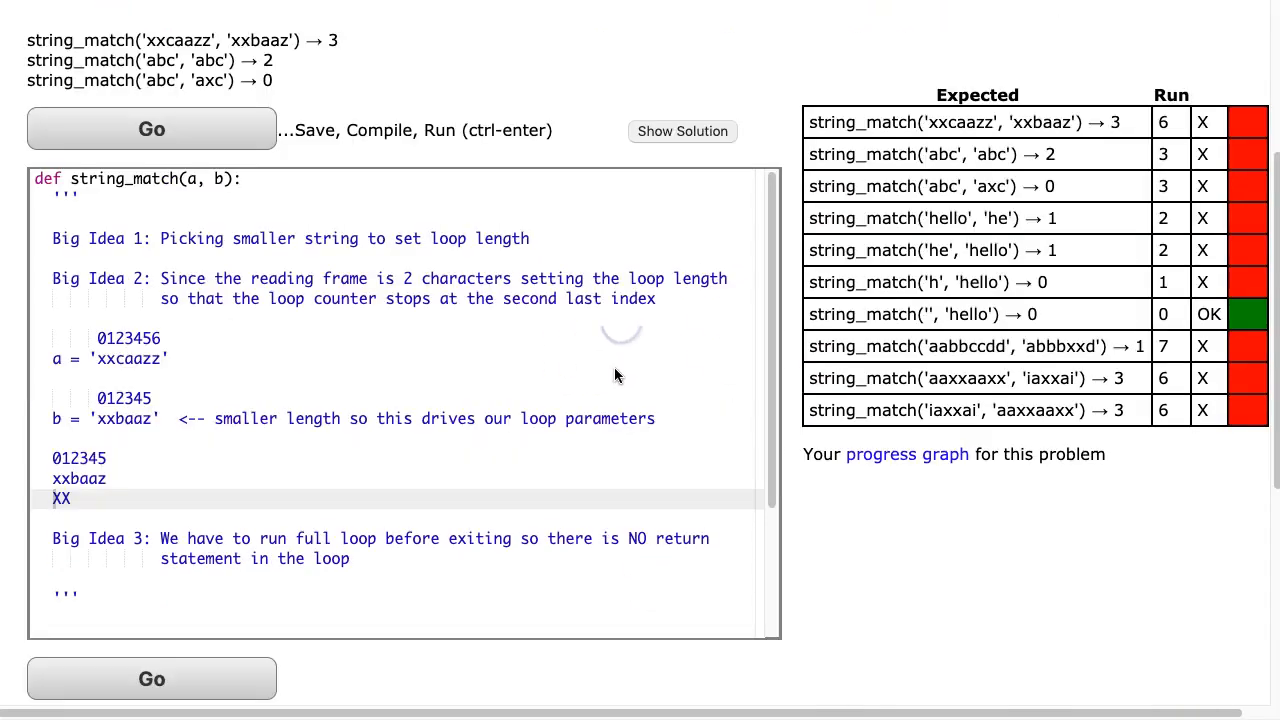
{"action": "mouse_move", "coordinate": [482, 404]}
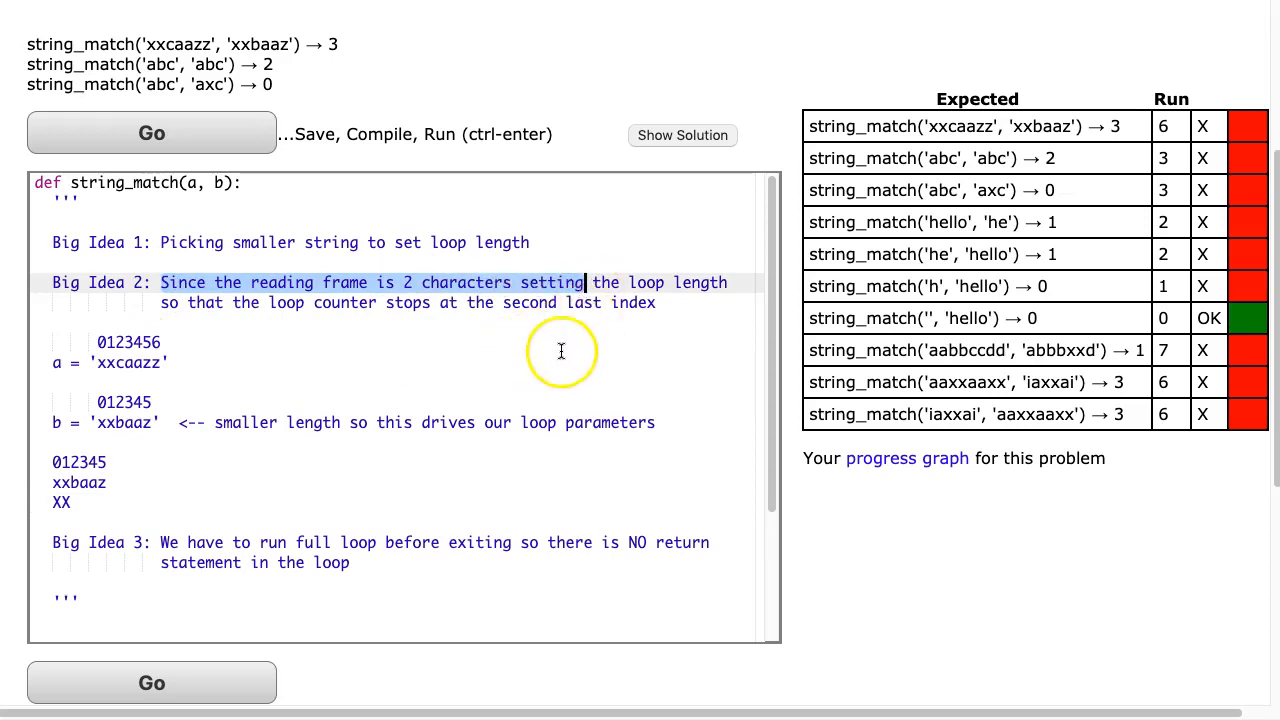
{"action": "mouse_move", "coordinate": [180, 302]}
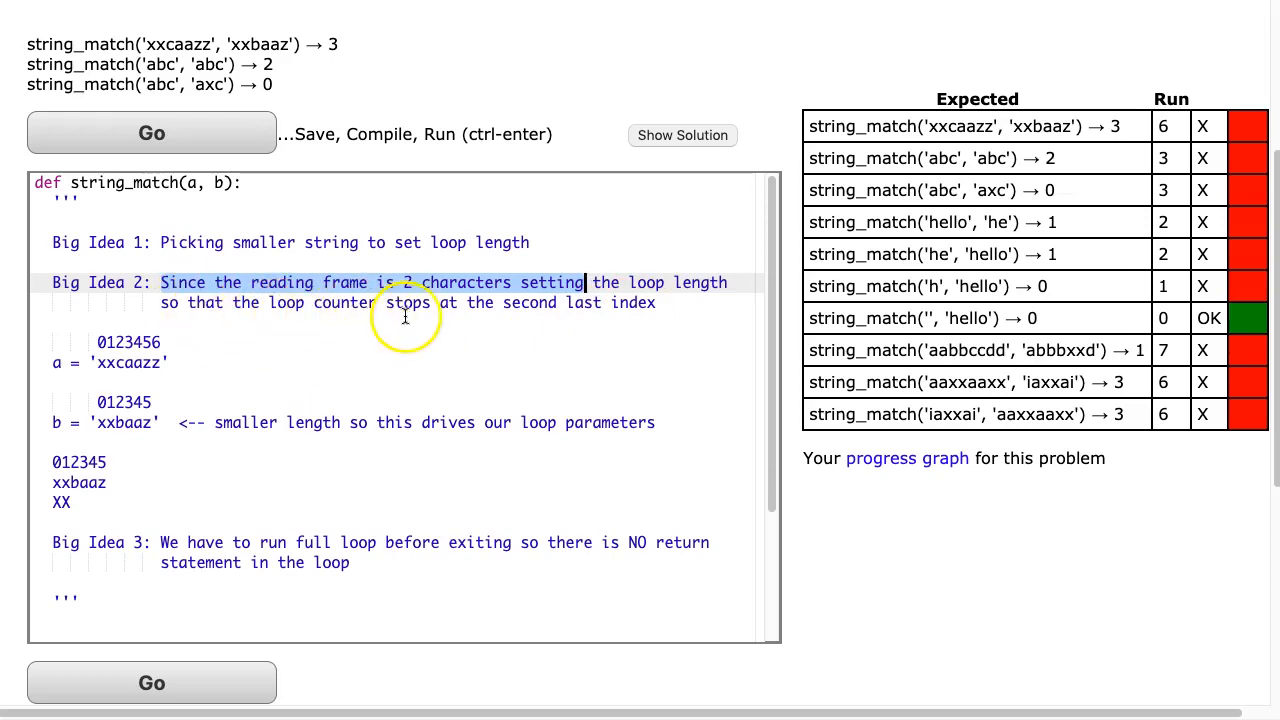
{"action": "mouse_move", "coordinate": [463, 393]}
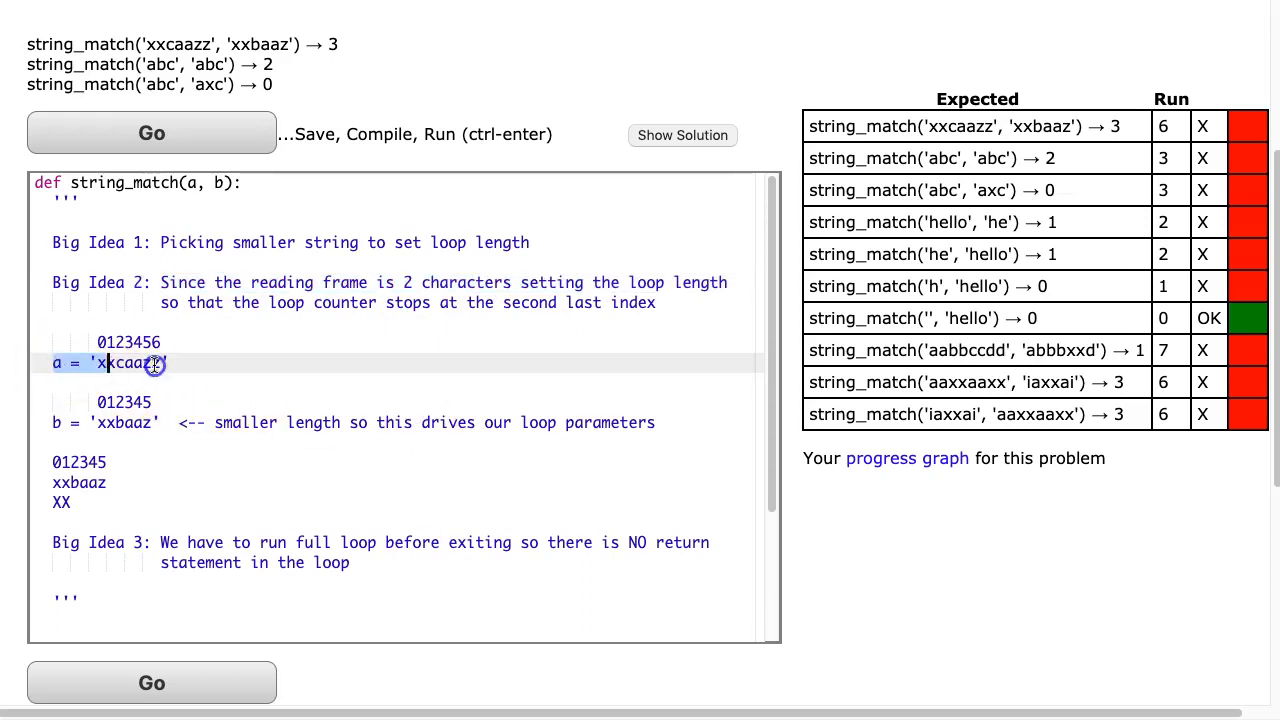
{"action": "left_click", "coordinate": [163, 422]}
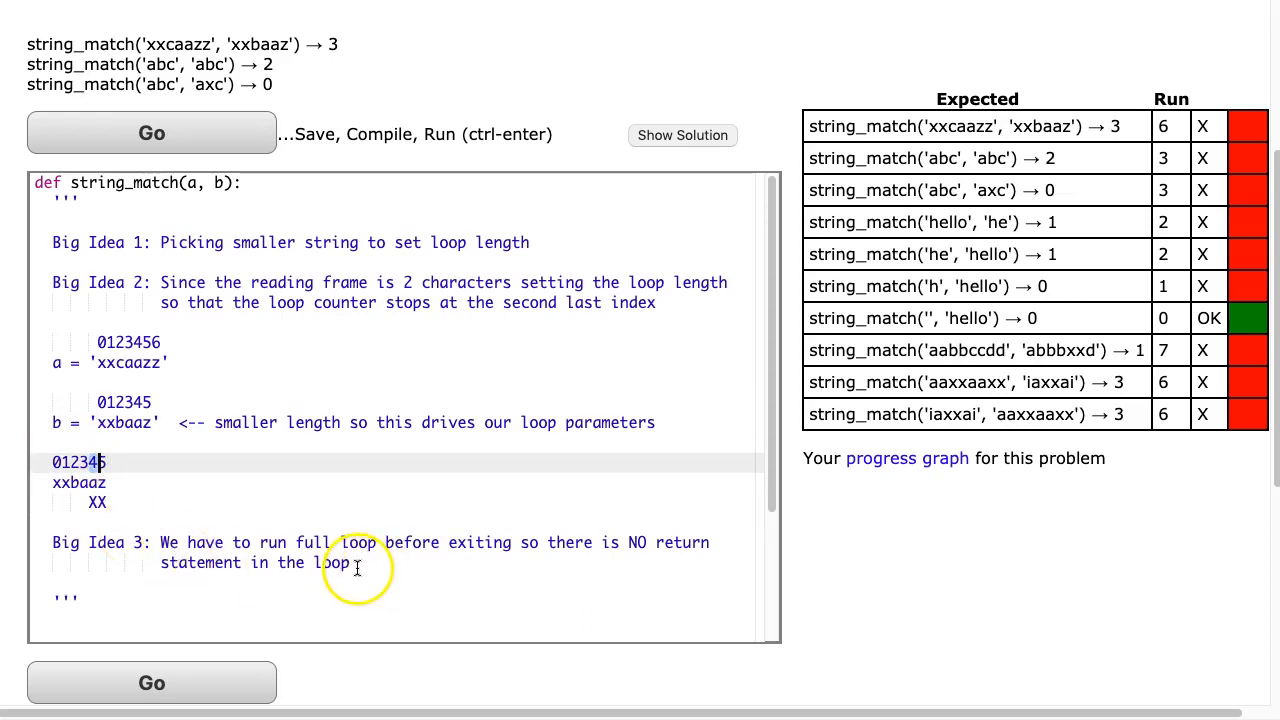
{"action": "mouse_move", "coordinate": [235, 563]}
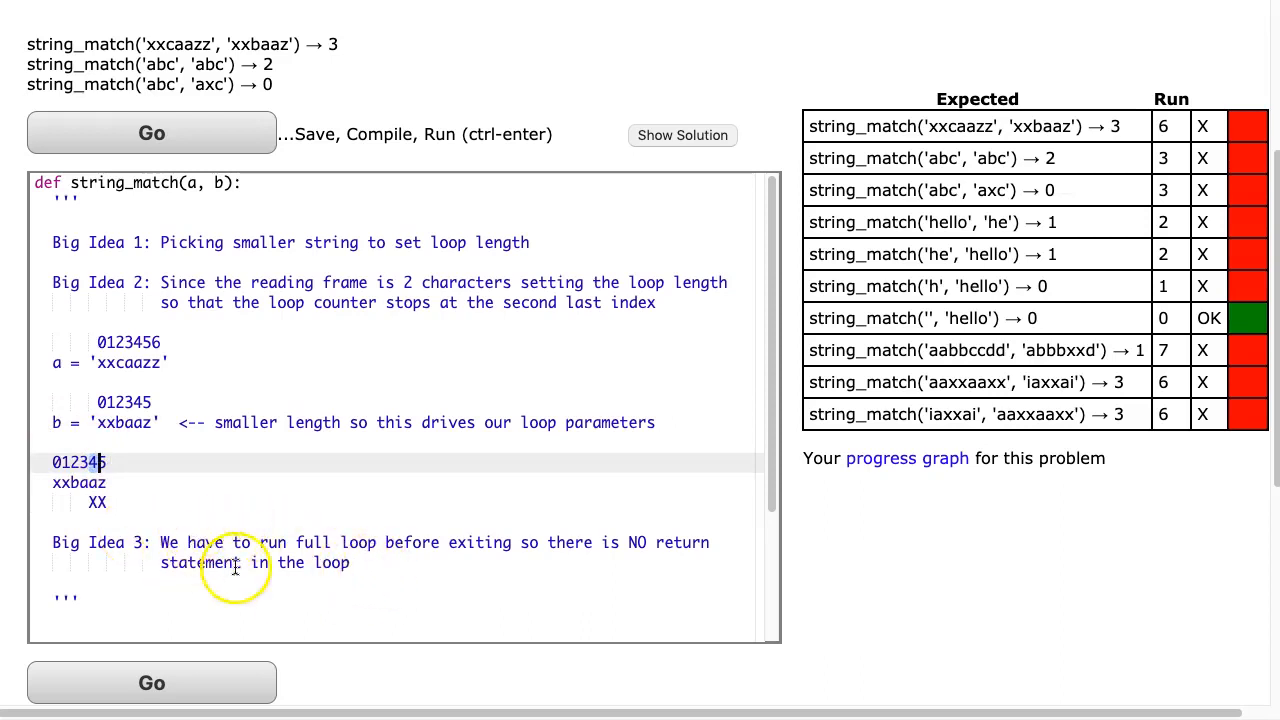
{"action": "mouse_move", "coordinate": [265, 588]}
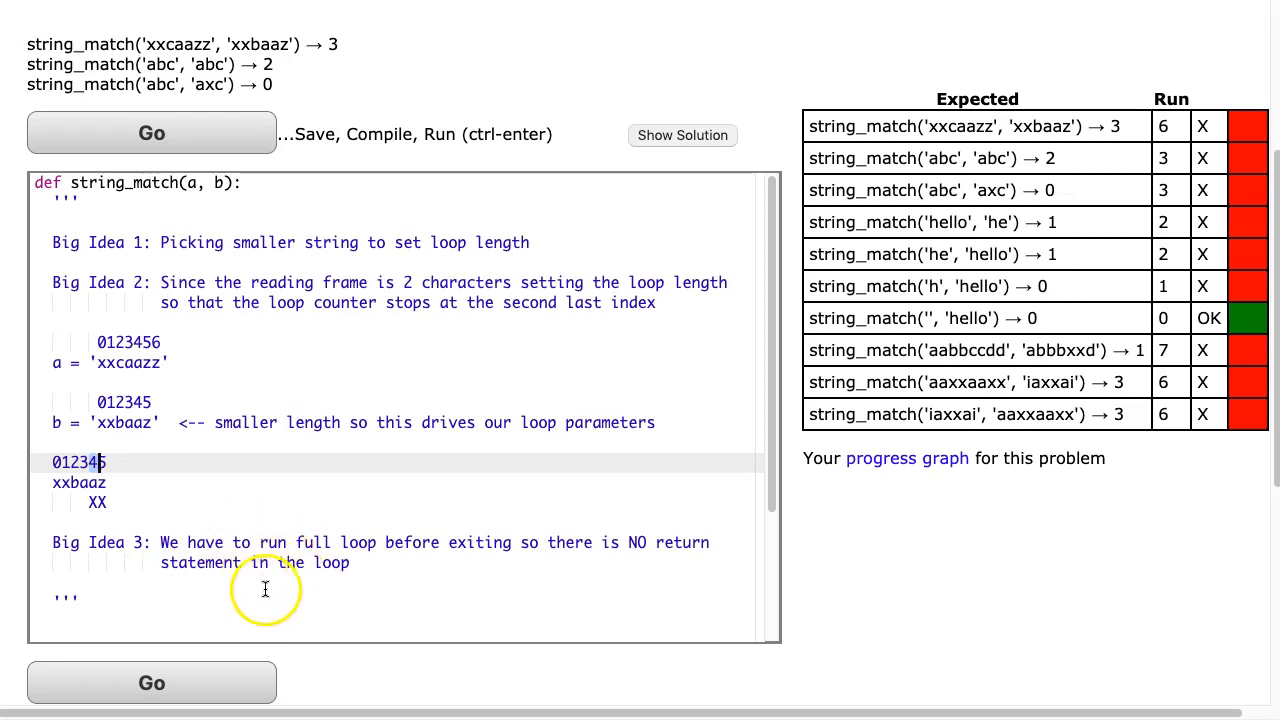
{"action": "scroll", "scroll_direction": "down", "scroll_amount": 3}
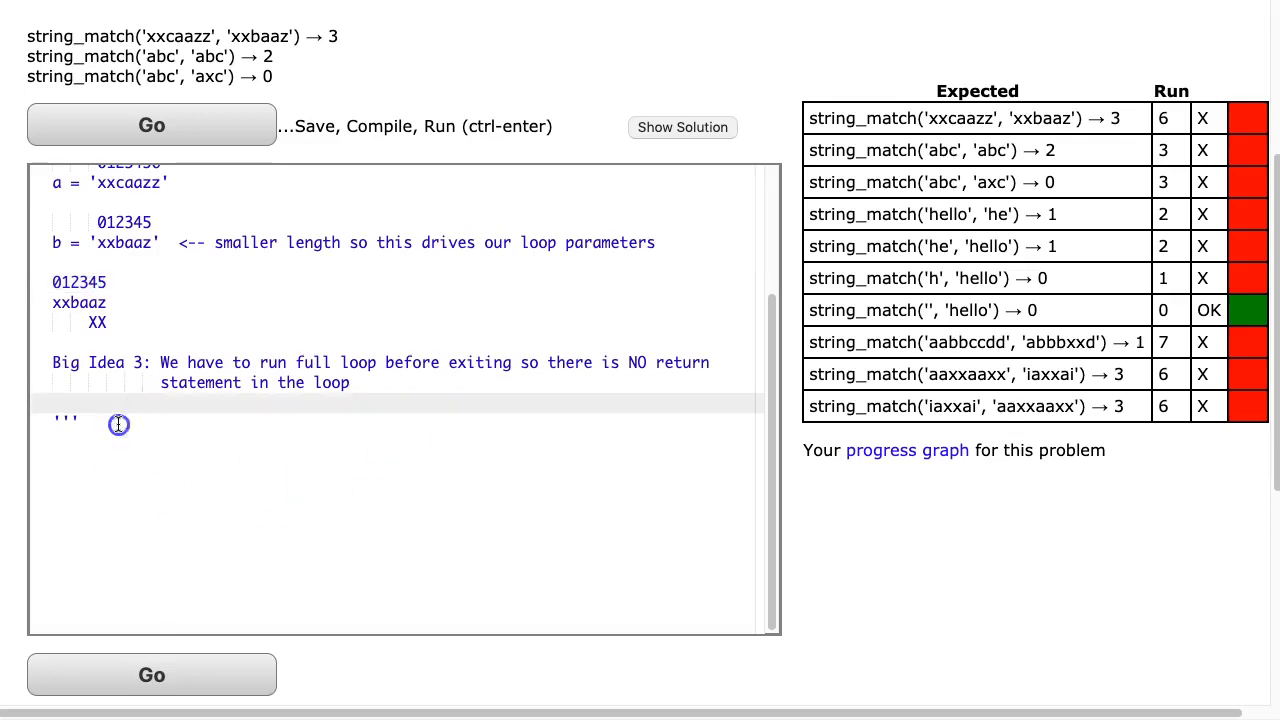
{"action": "left_click", "coordinate": [119, 420]}
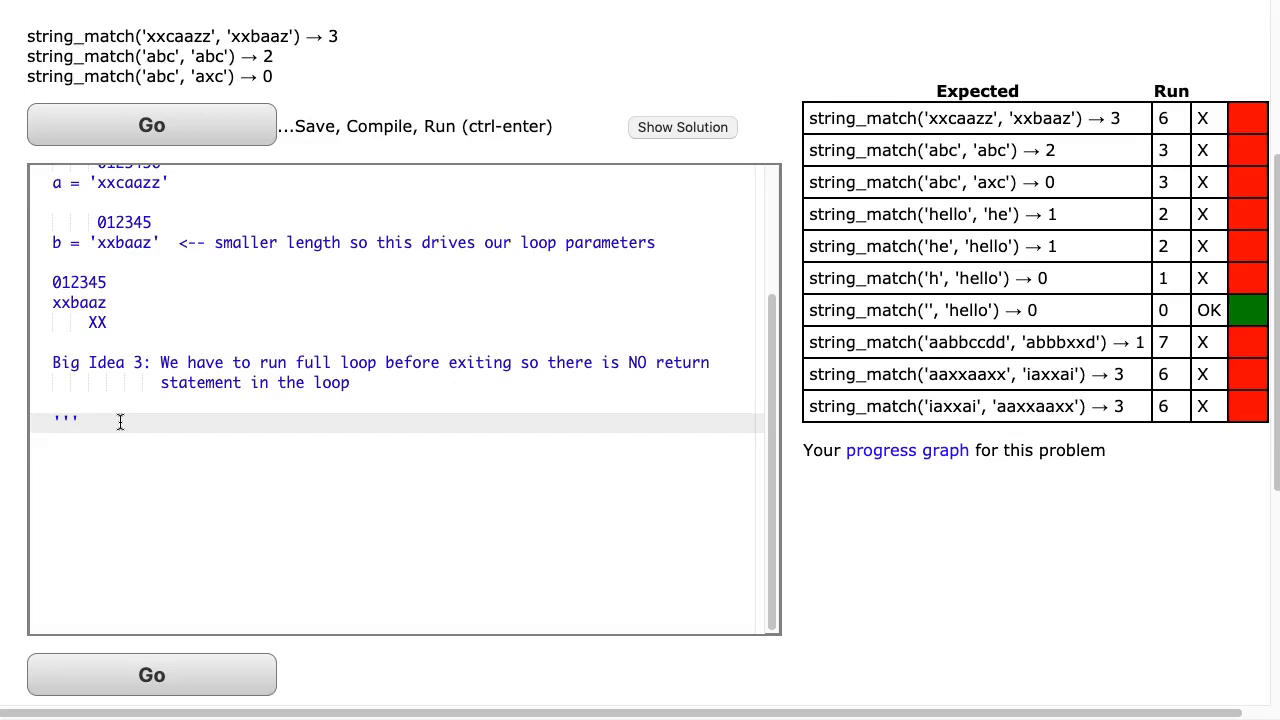
Add the line 'l = min(len(a), len(b))' below the notes.
{"action": "key", "text": "enter"}
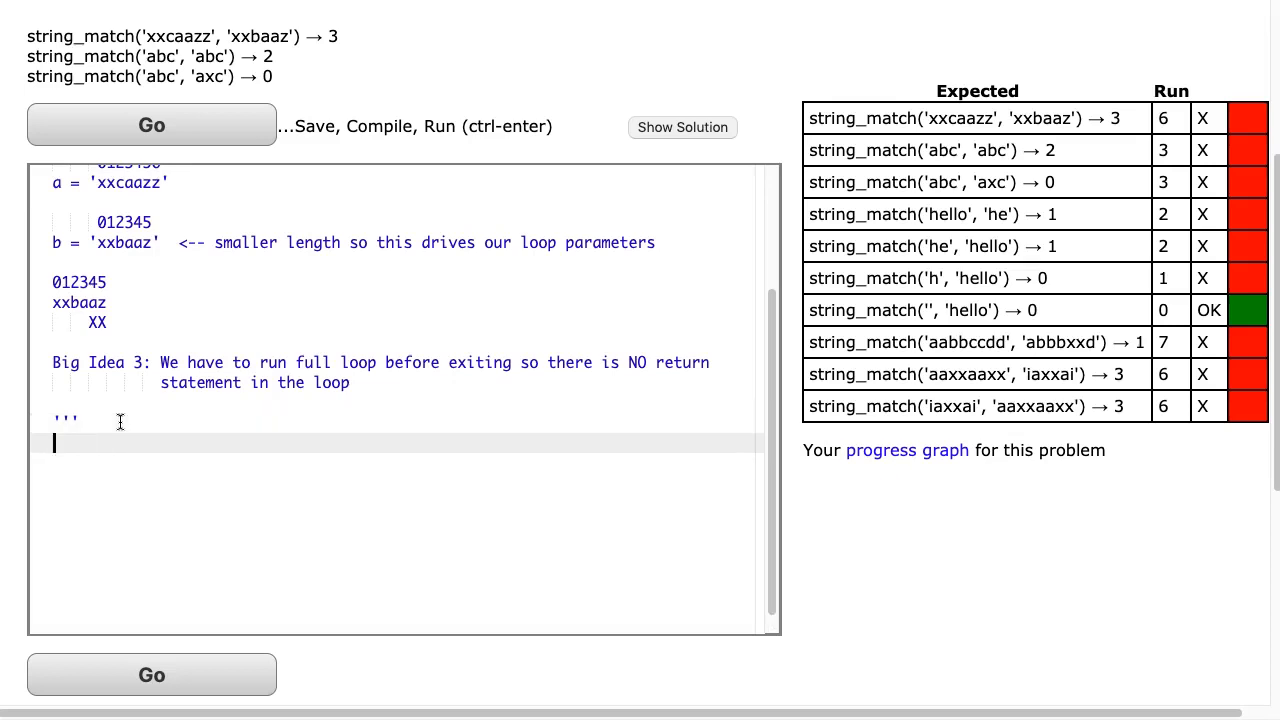
{"action": "type", "text": "l ="}
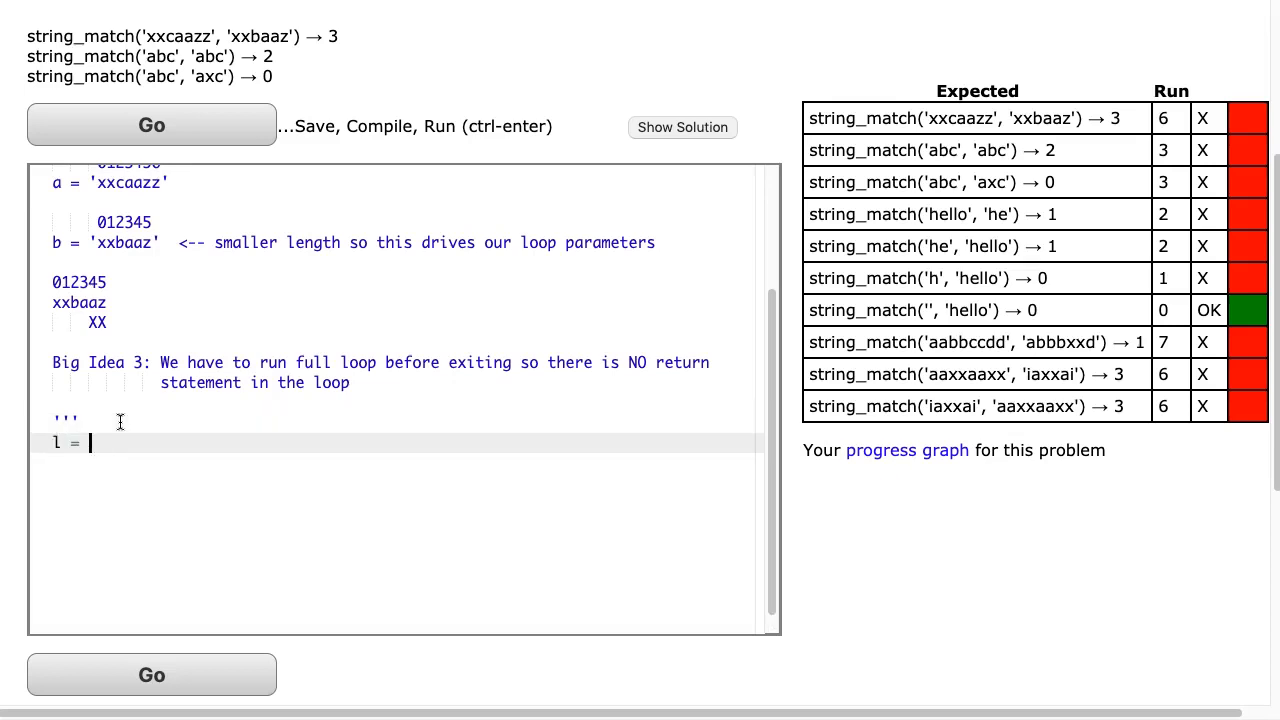
{"action": "type", "text": "min("}
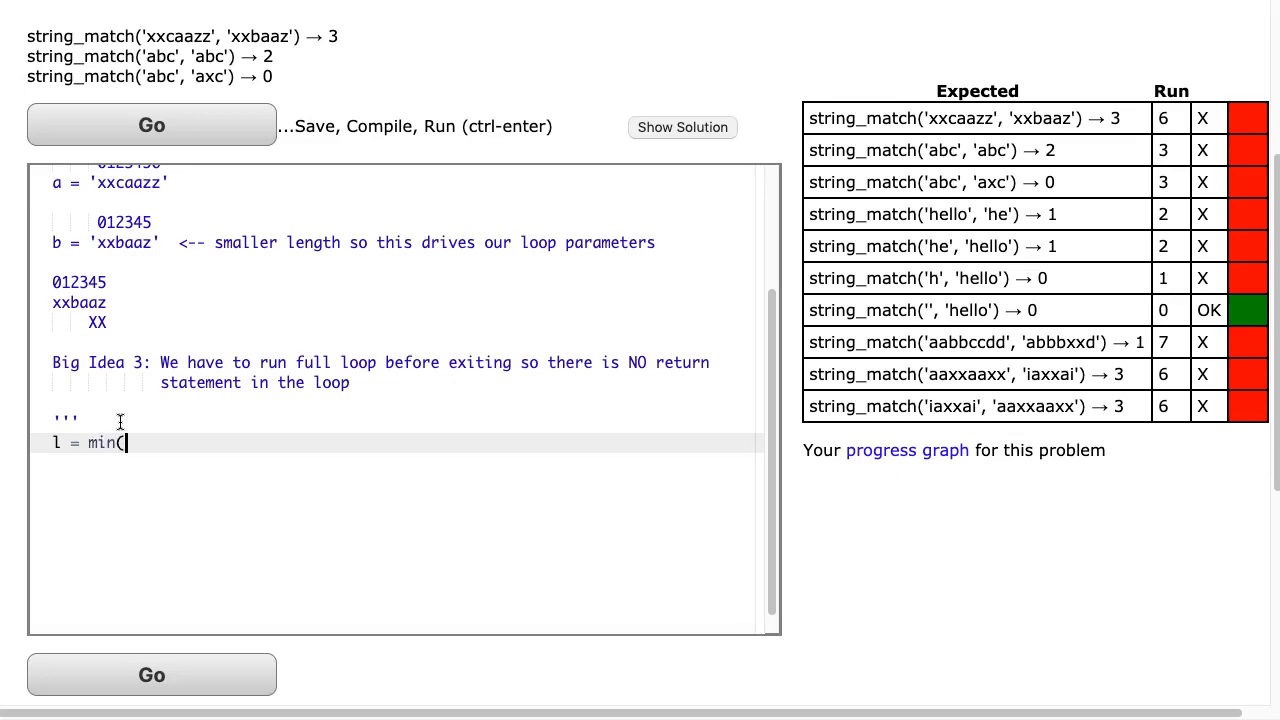
{"action": "type", "text": "len(a),"}
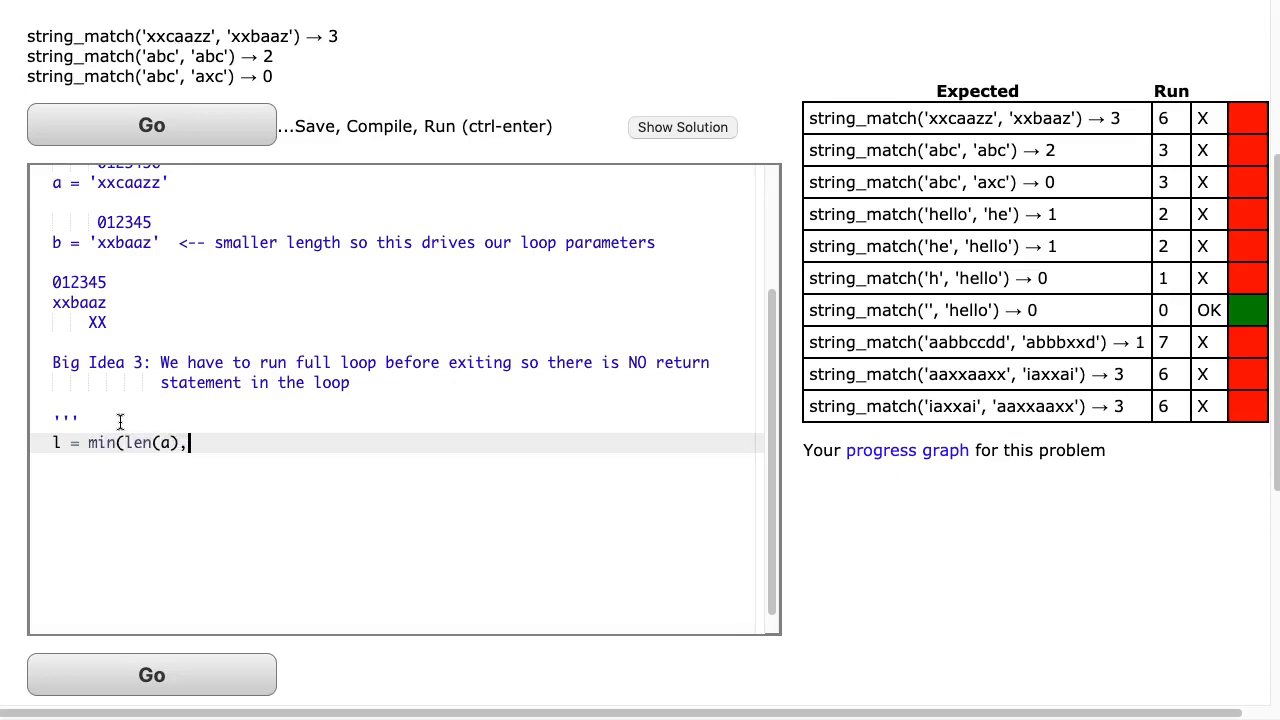
{"action": "type", "text": "len(b))"}
{"action": "type", "text": "return l"}
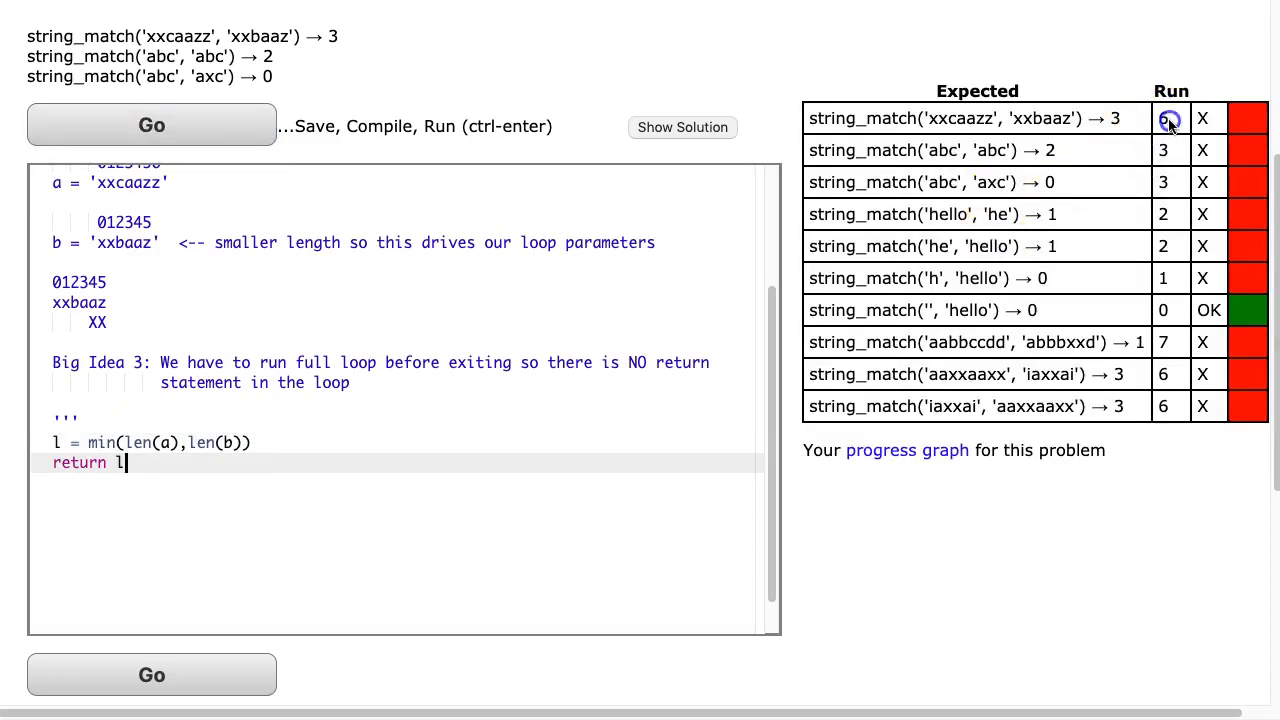
{"action": "left_click", "coordinate": [151, 125]}
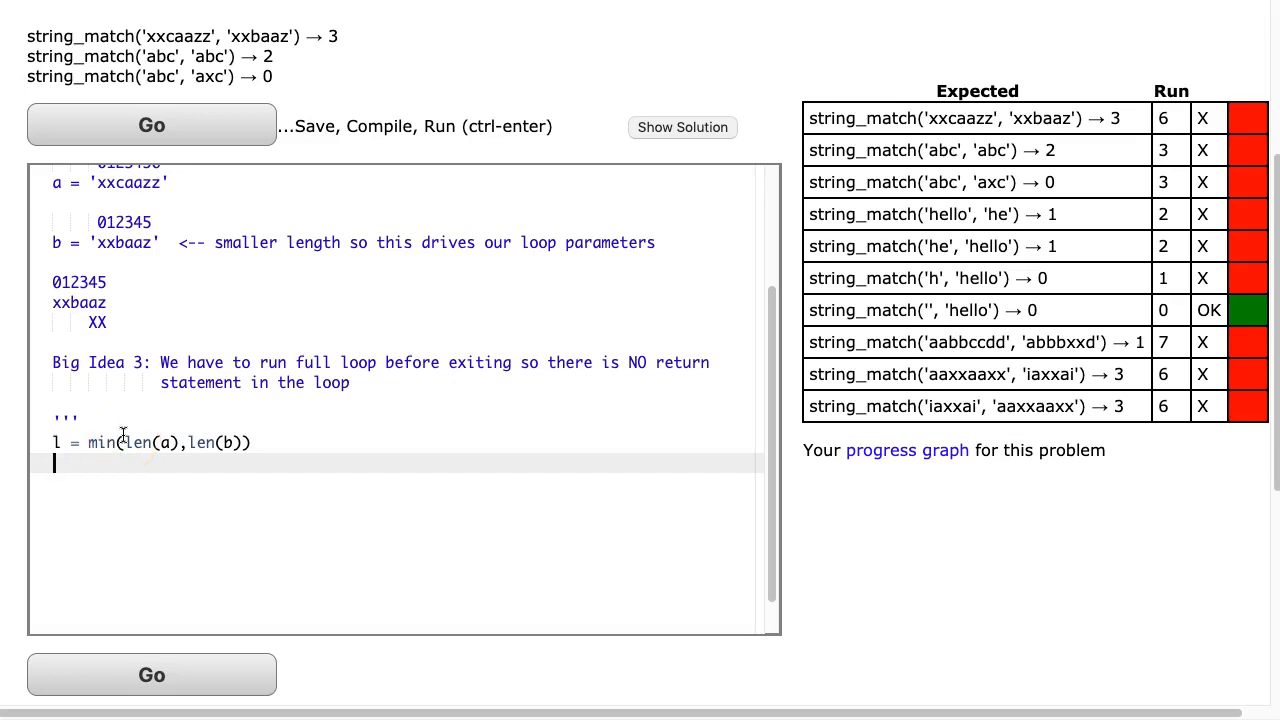
Type 'ctr = 0' with the comment '#keep track of the number of overlaps'.
{"action": "type", "text": "ctr = 0"}
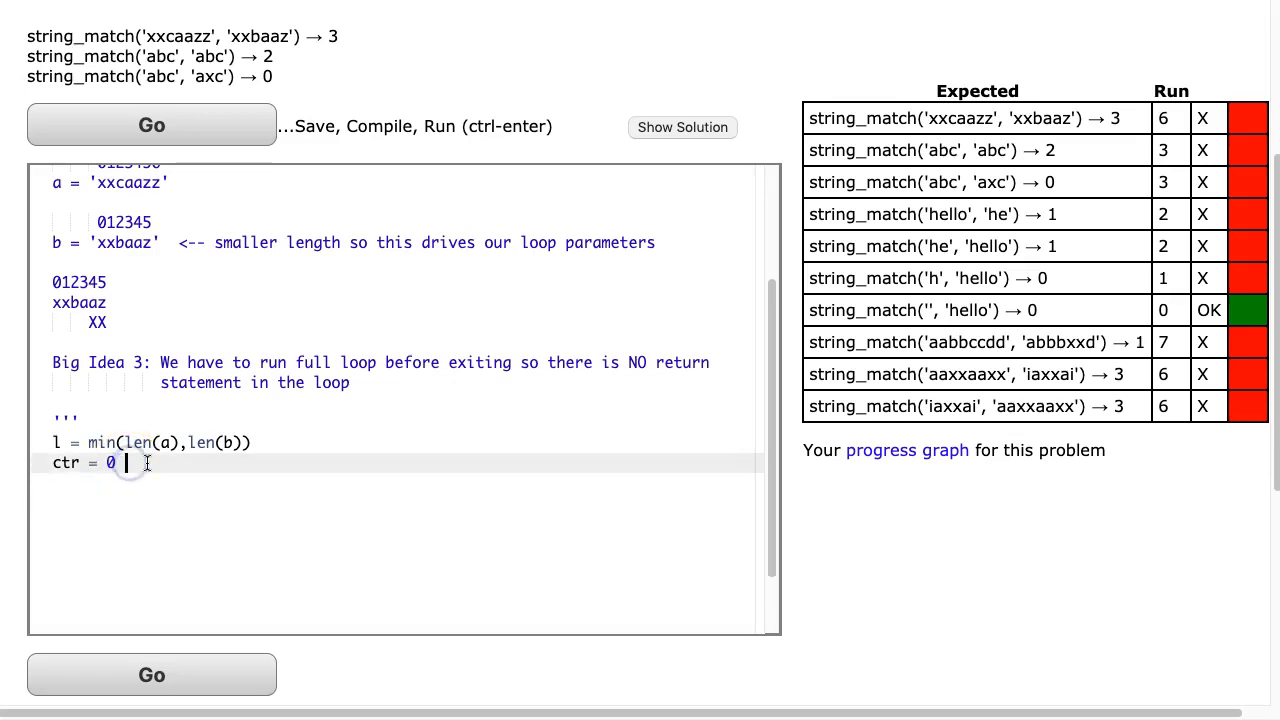
{"action": "type", "text": "#keep track of the number of overlaps"}
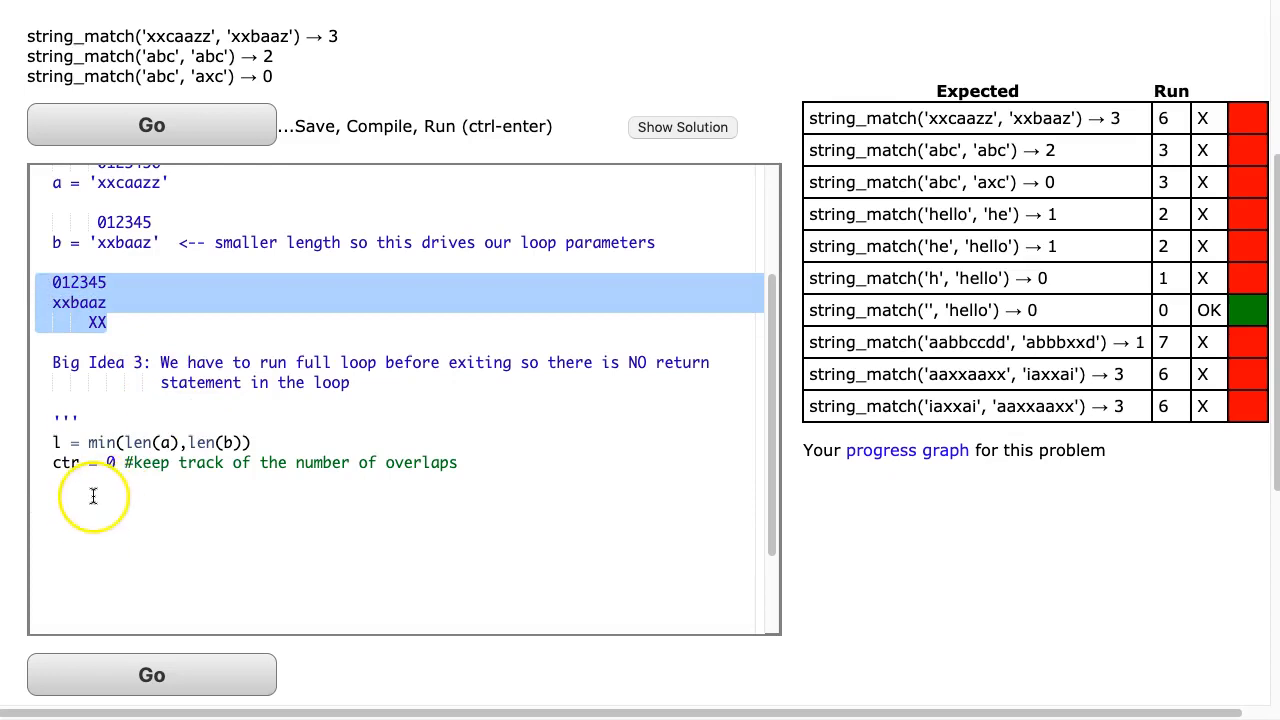
Write the header 'for i in range(0, l - 1, 1):' and start an indented body line.
{"action": "type", "text": "for i inr"}
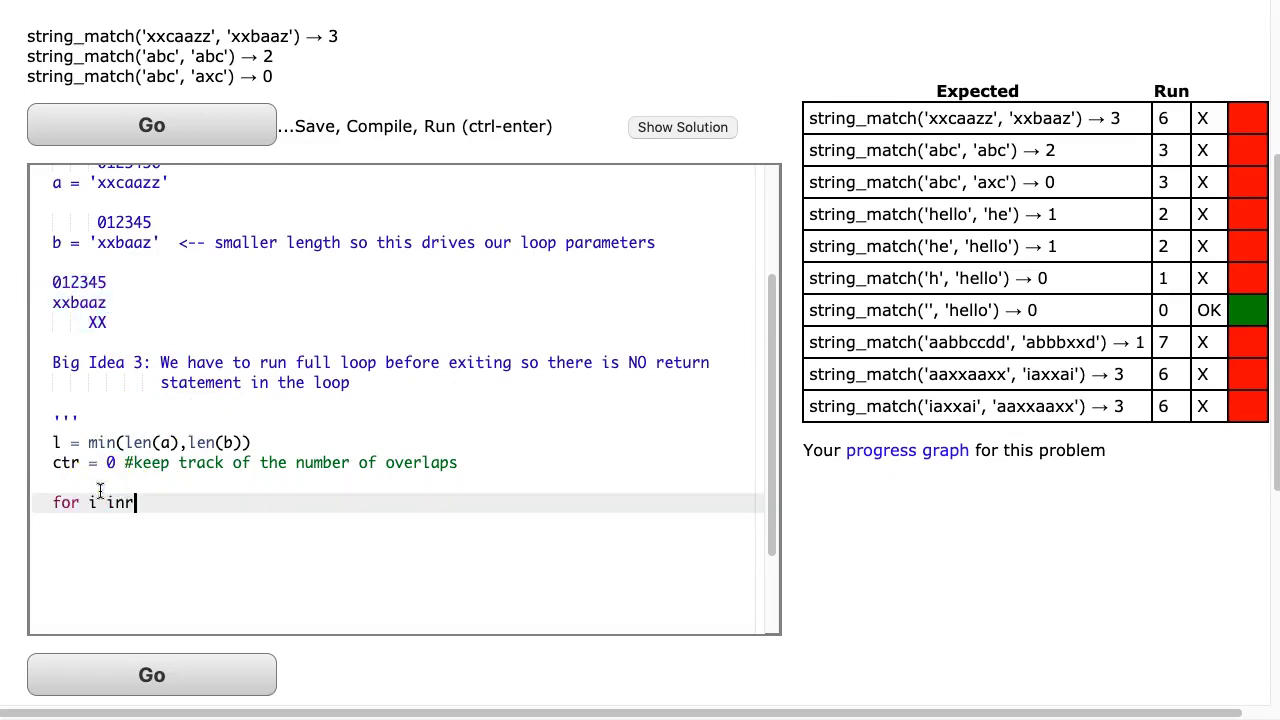
{"action": "type", "text": "ange(0,"}
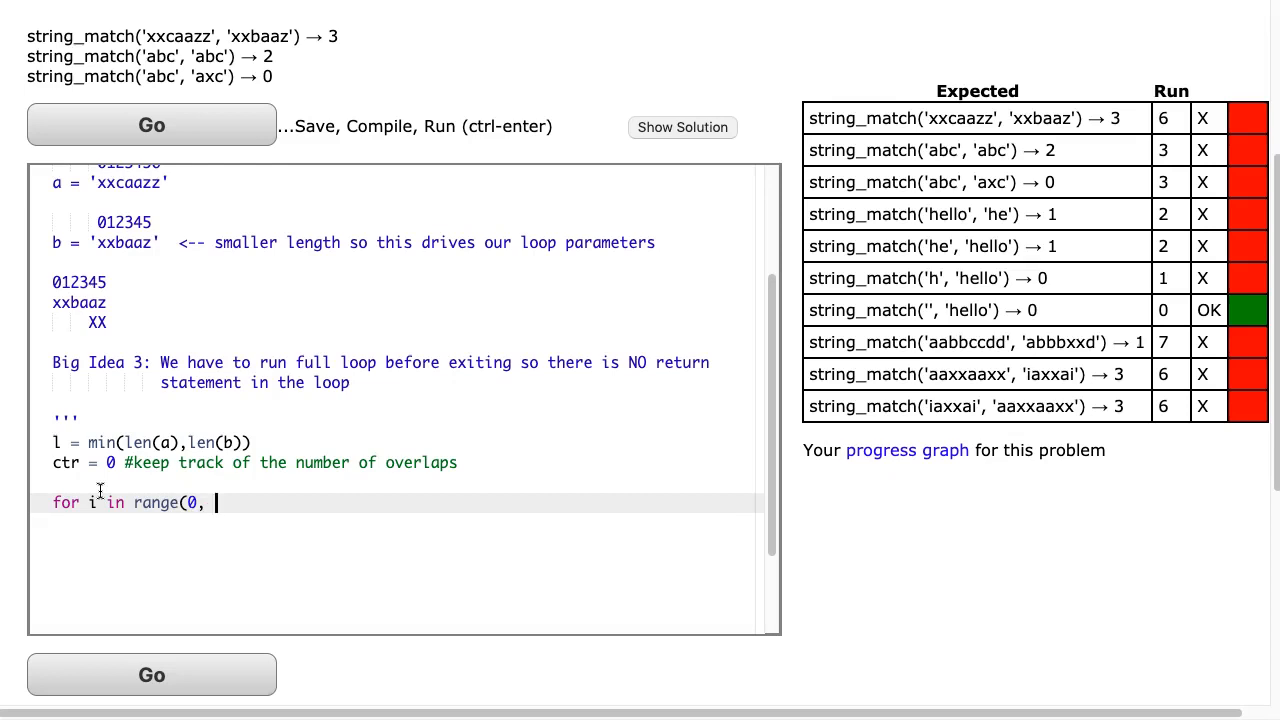
{"action": "left_click", "coordinate": [60, 503]}
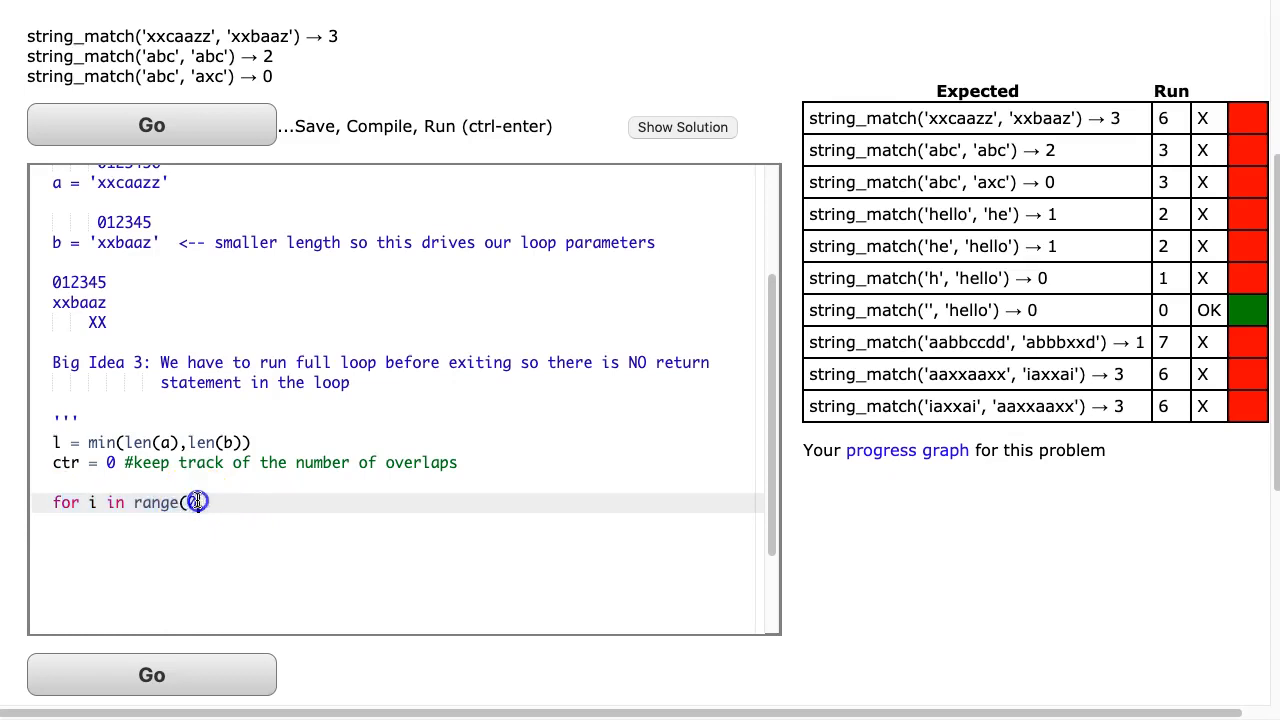
{"action": "type", "text": ","}
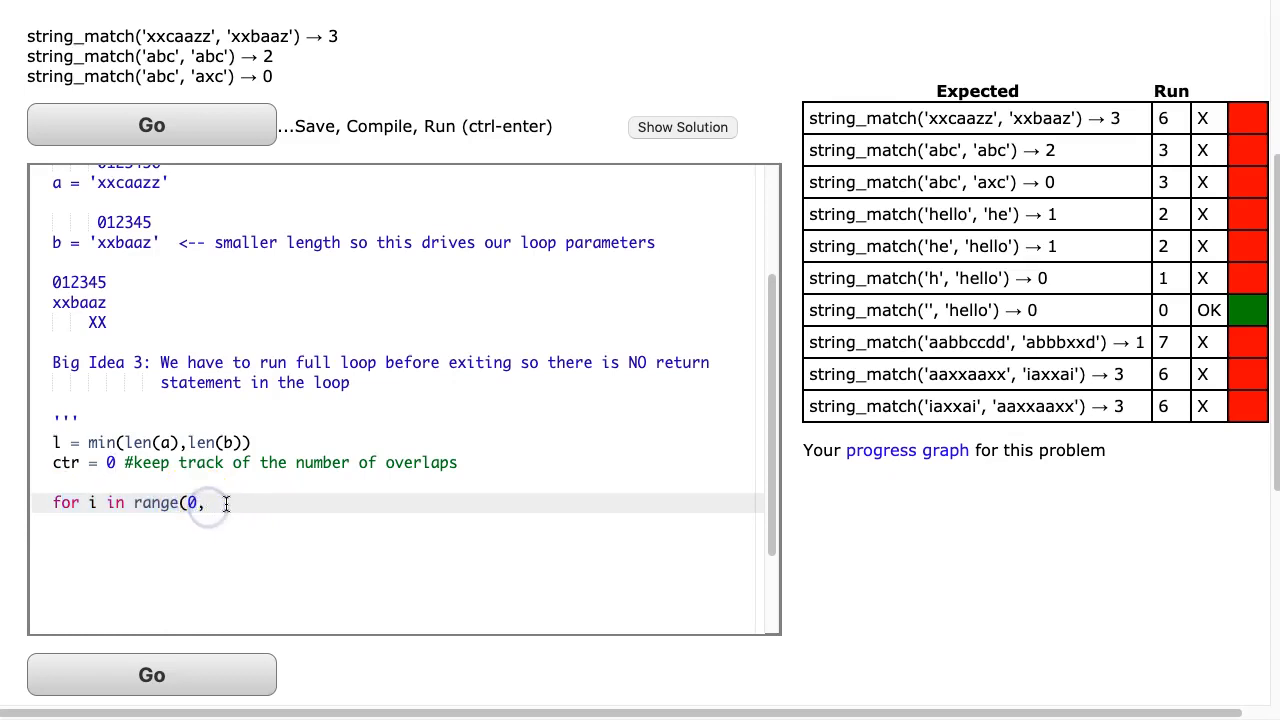
{"action": "type", "text": "5, 1):"}
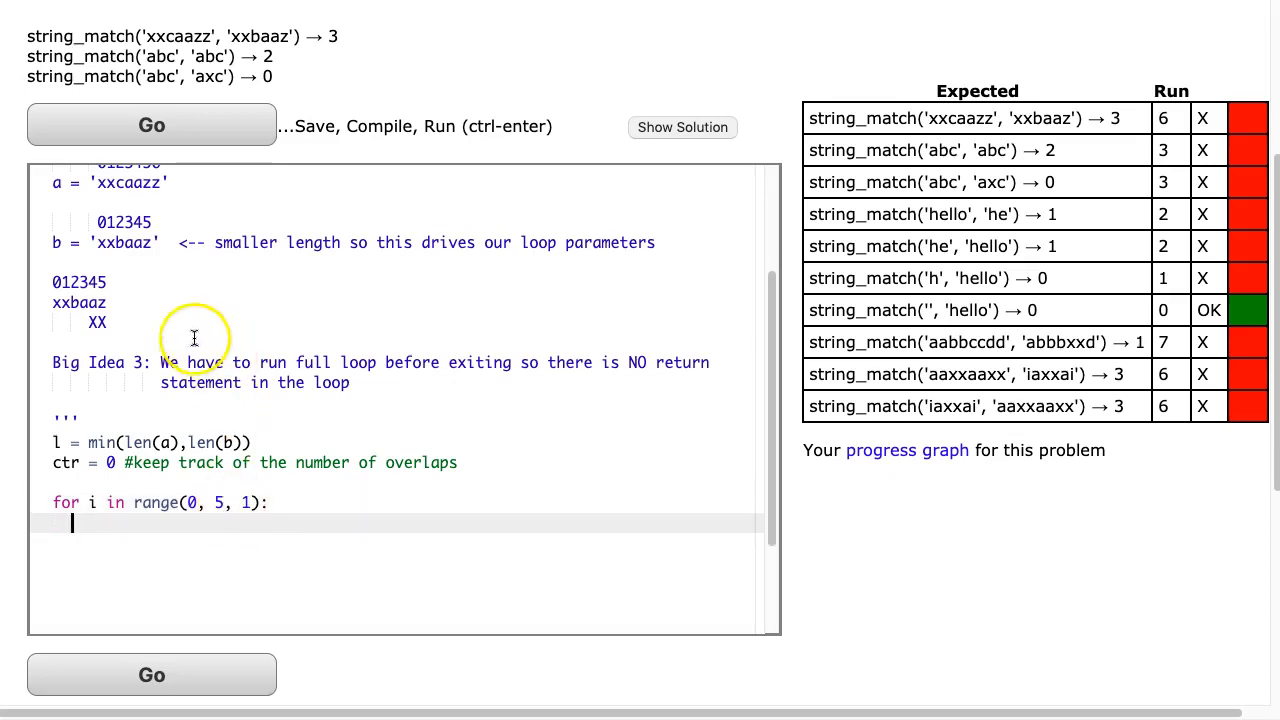
{"action": "mouse_move", "coordinate": [218, 502]}
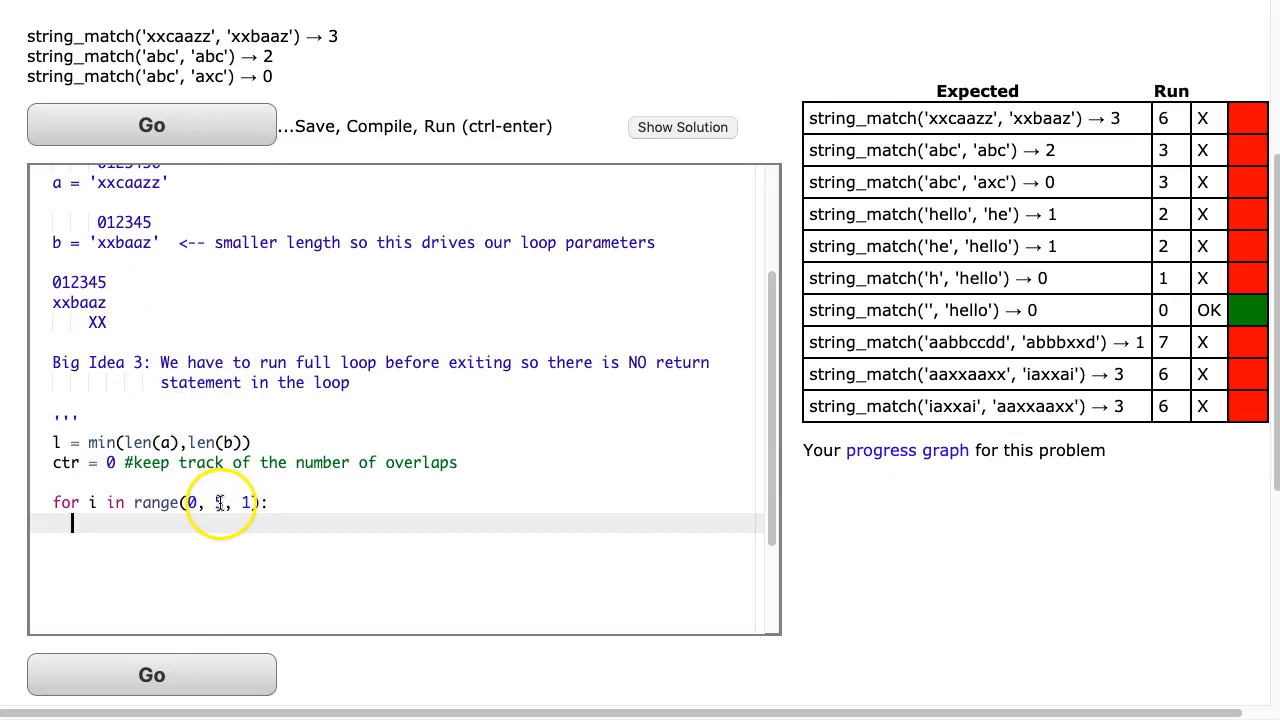
{"action": "type", "text": "5"}
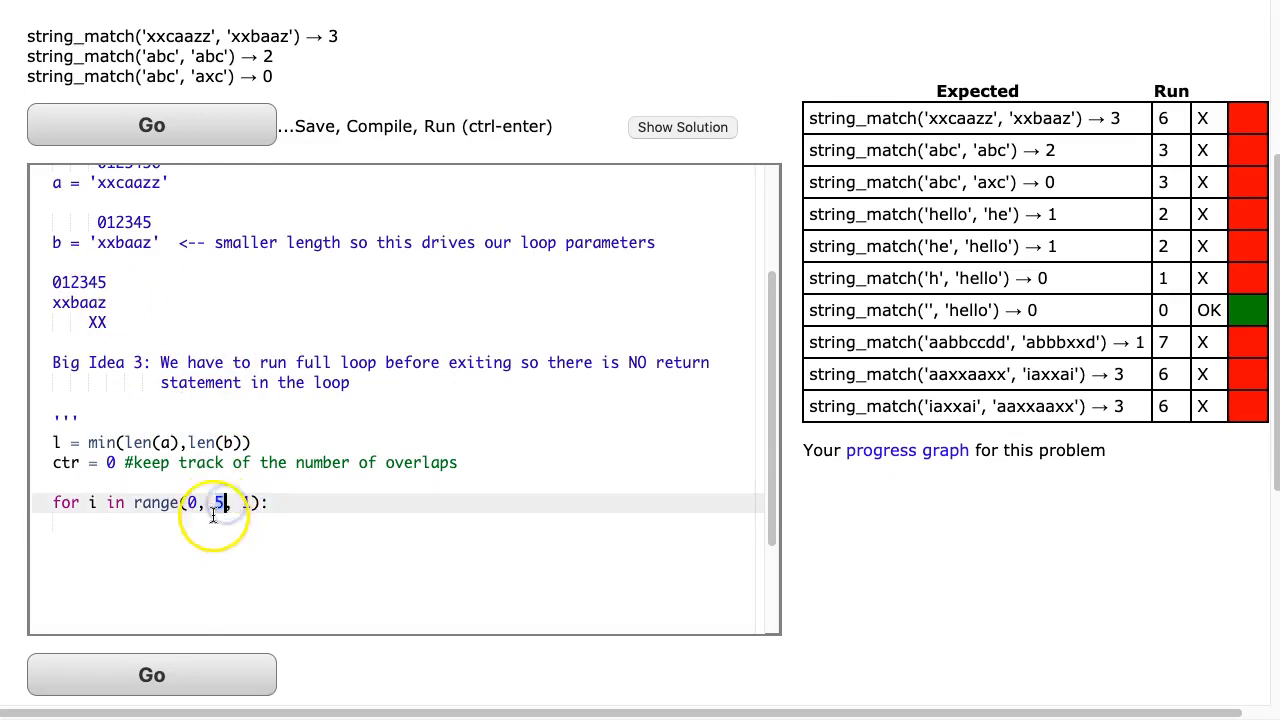
{"action": "type", "text": ", 1"}
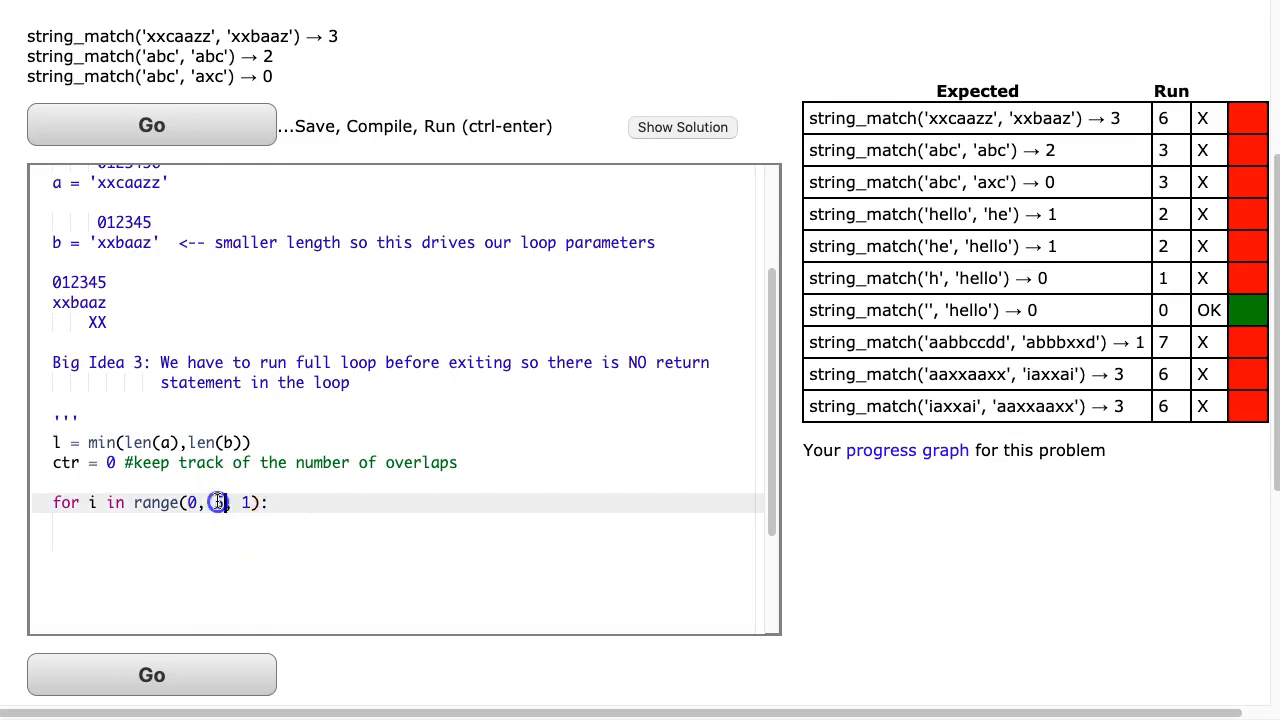
{"action": "type", "text": "5"}
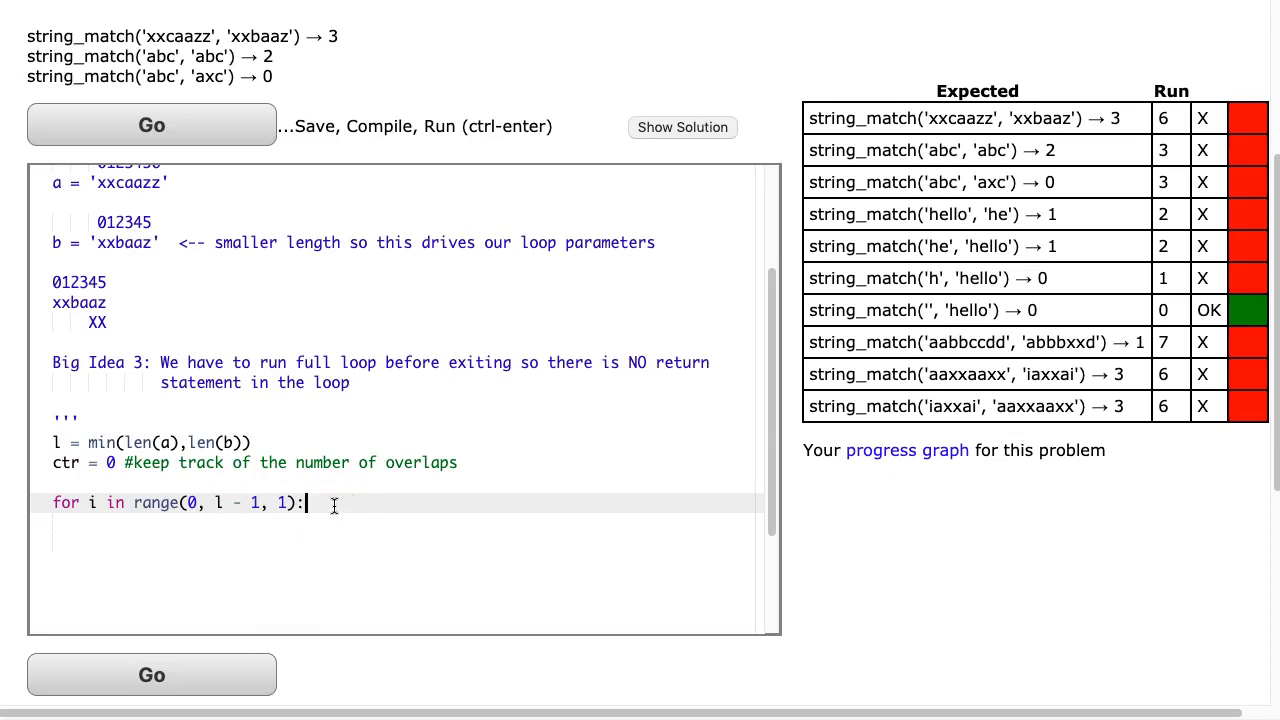
{"action": "key", "text": "enter"}
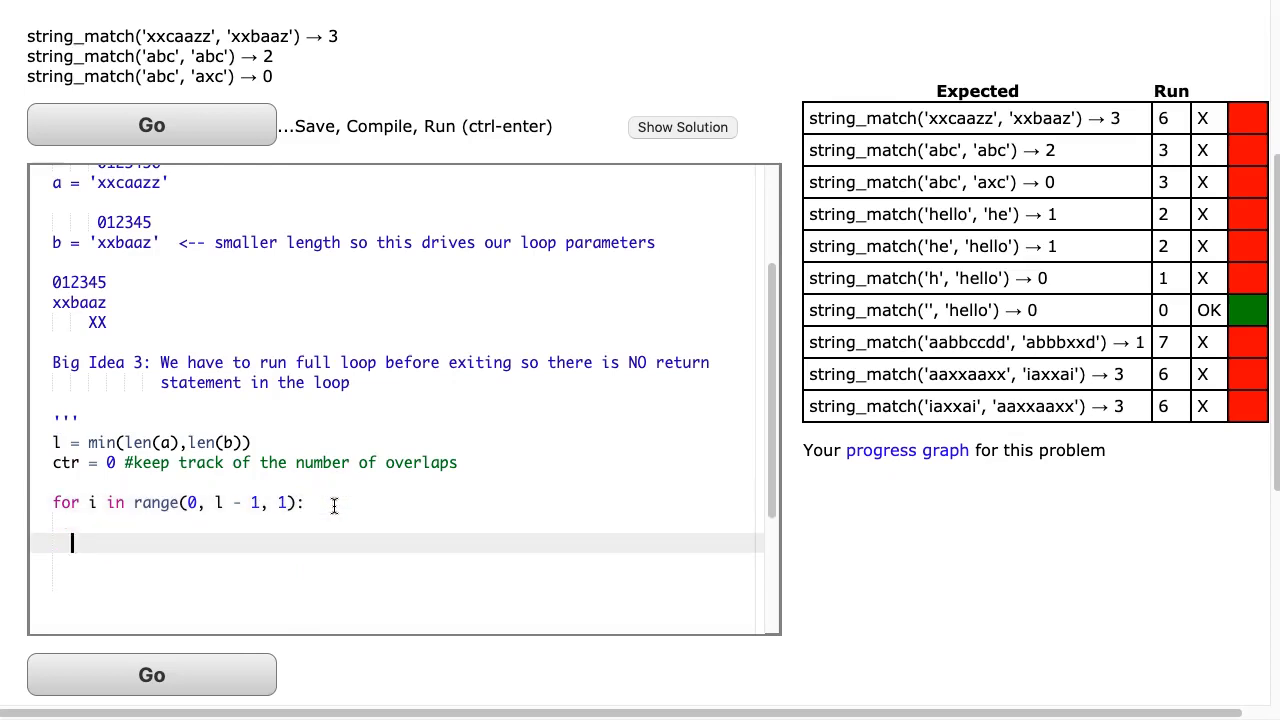
Add 'if a[i:i + 2] == b[i:i + 2]:' with 'ctr = ctr + 1', then 'return ctr'.
{"action": "type", "text": "if ("}
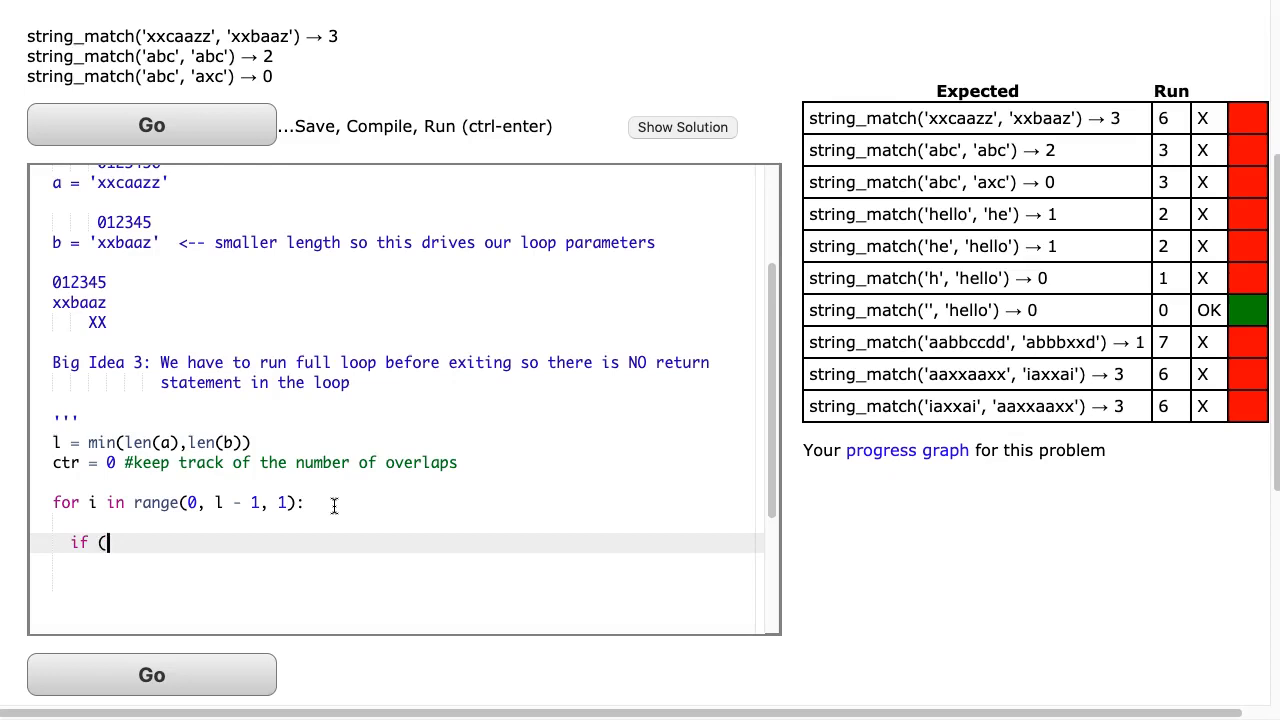
{"action": "type", "text": "a["}
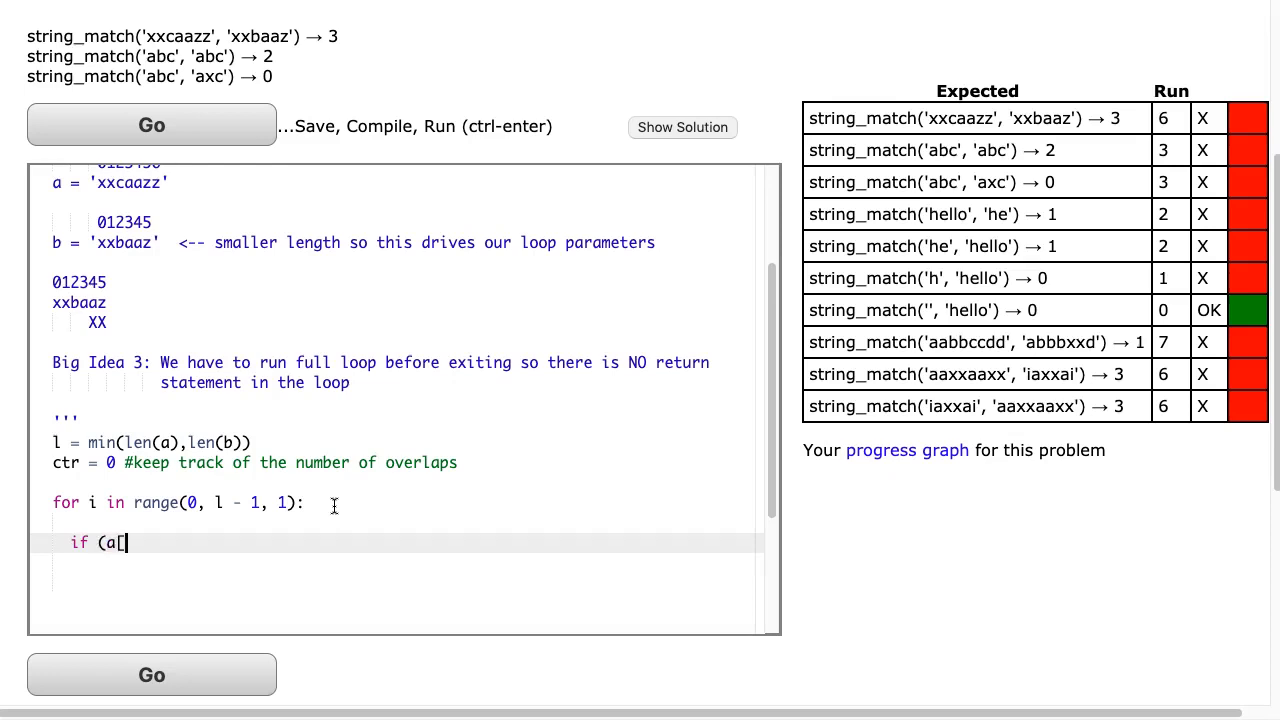
{"action": "type", "text": "i:i +"}
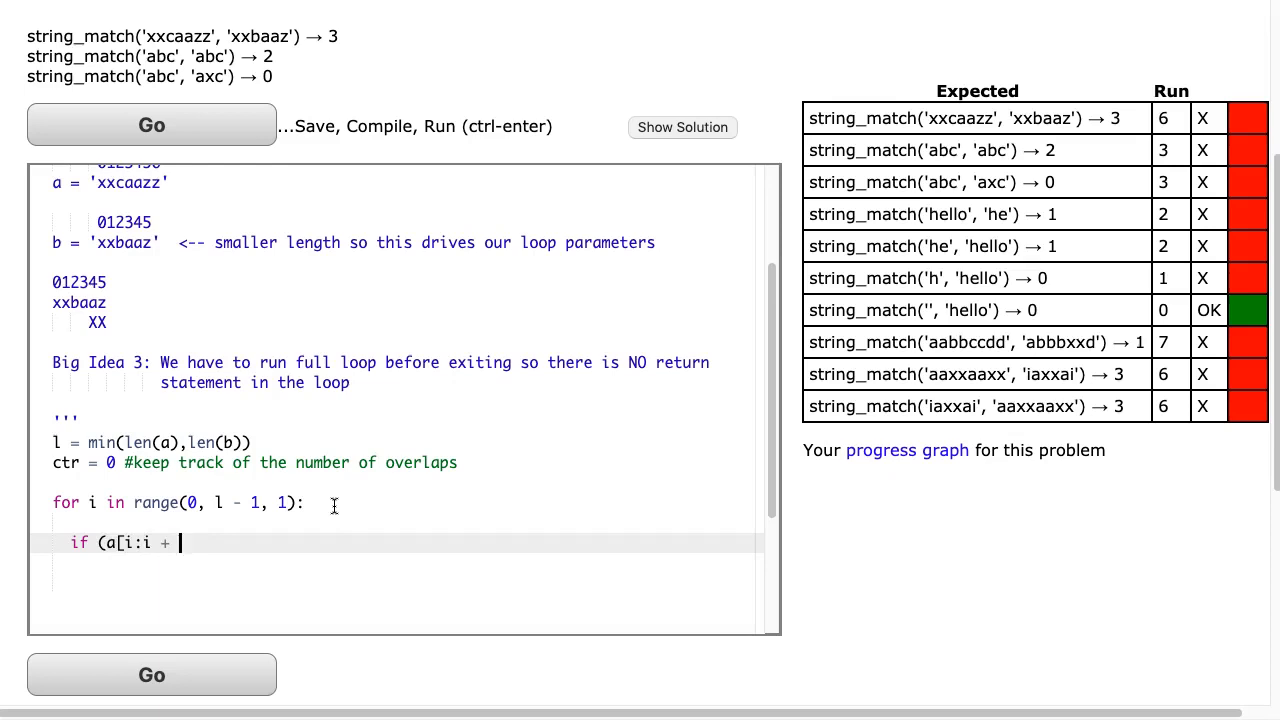
{"action": "type", "text": "2]"}
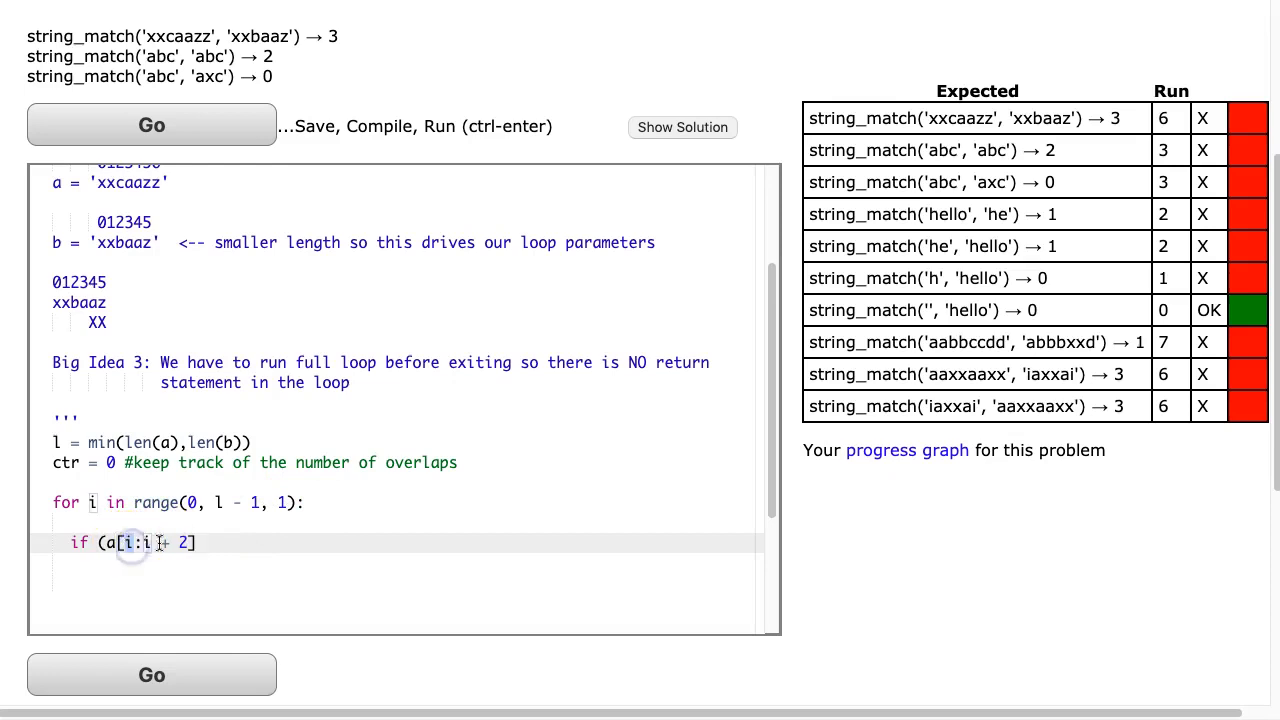
{"action": "type", "text": "== b"}
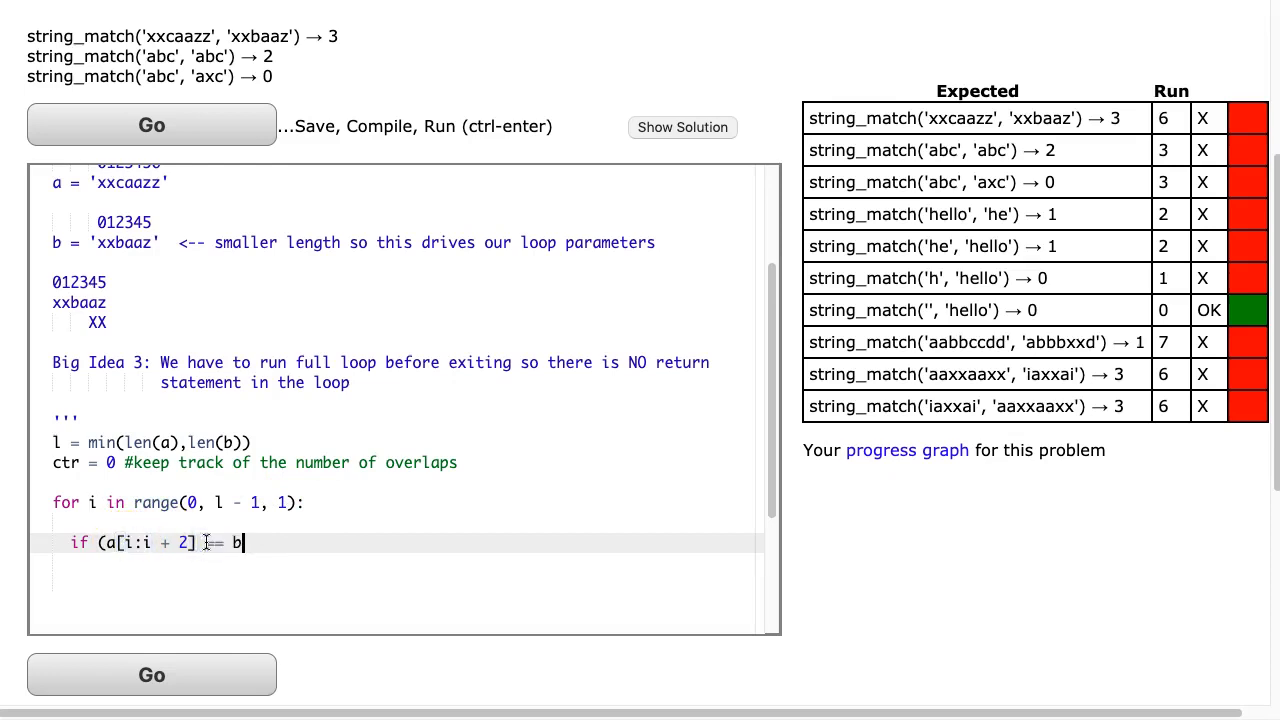
{"action": "type", "text": "[i: i + 2]:"}
{"action": "type", "text": "ctr"}
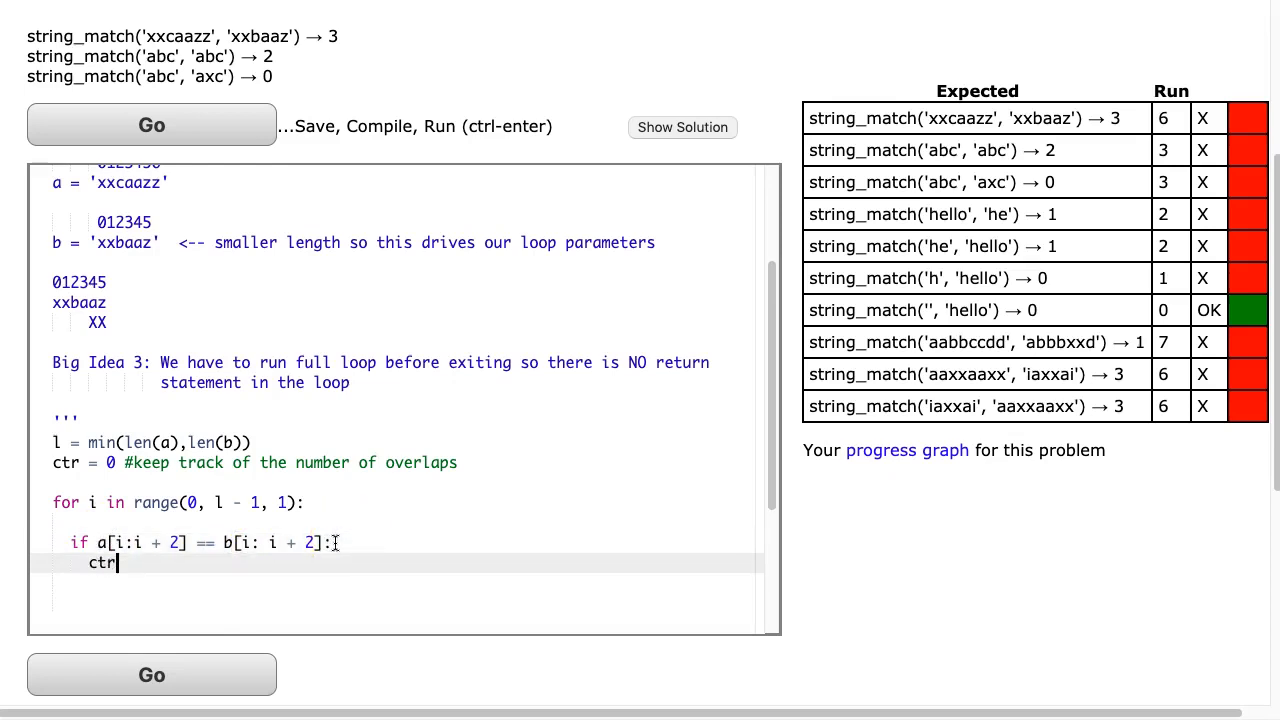
{"action": "type", "text": "= ctr + 1"}
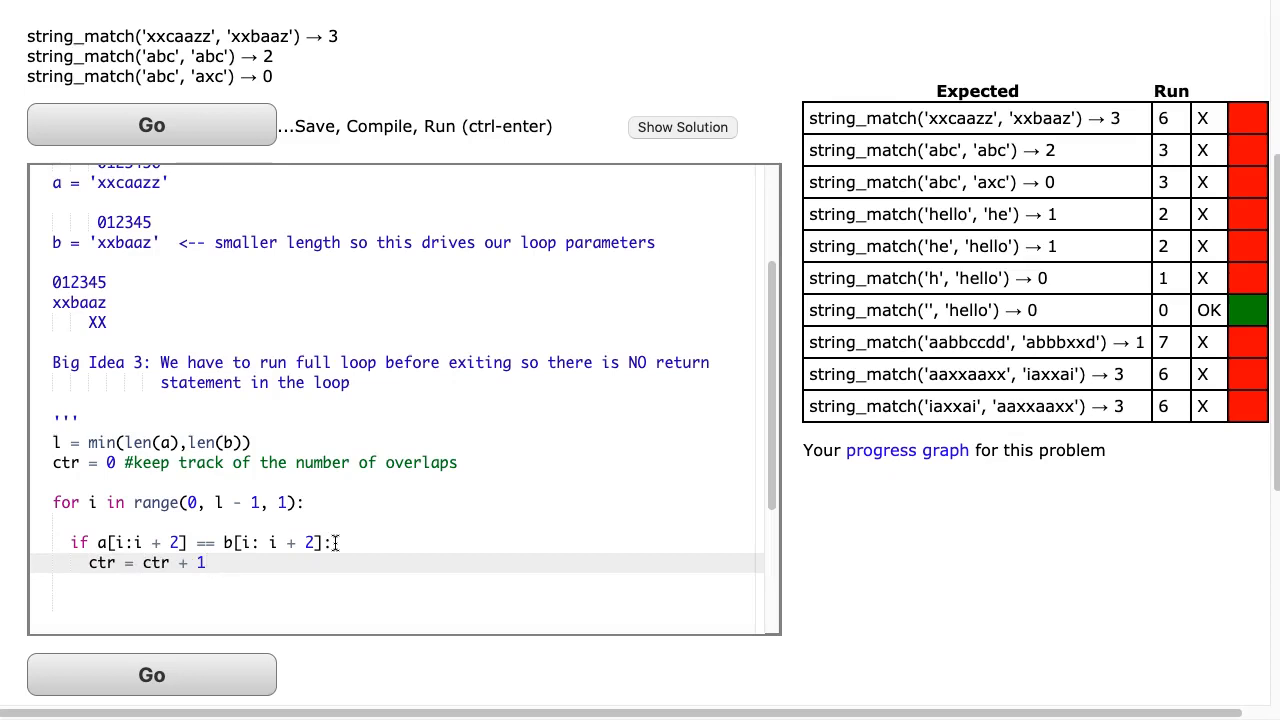
{"action": "type", "text": "return ctr"}
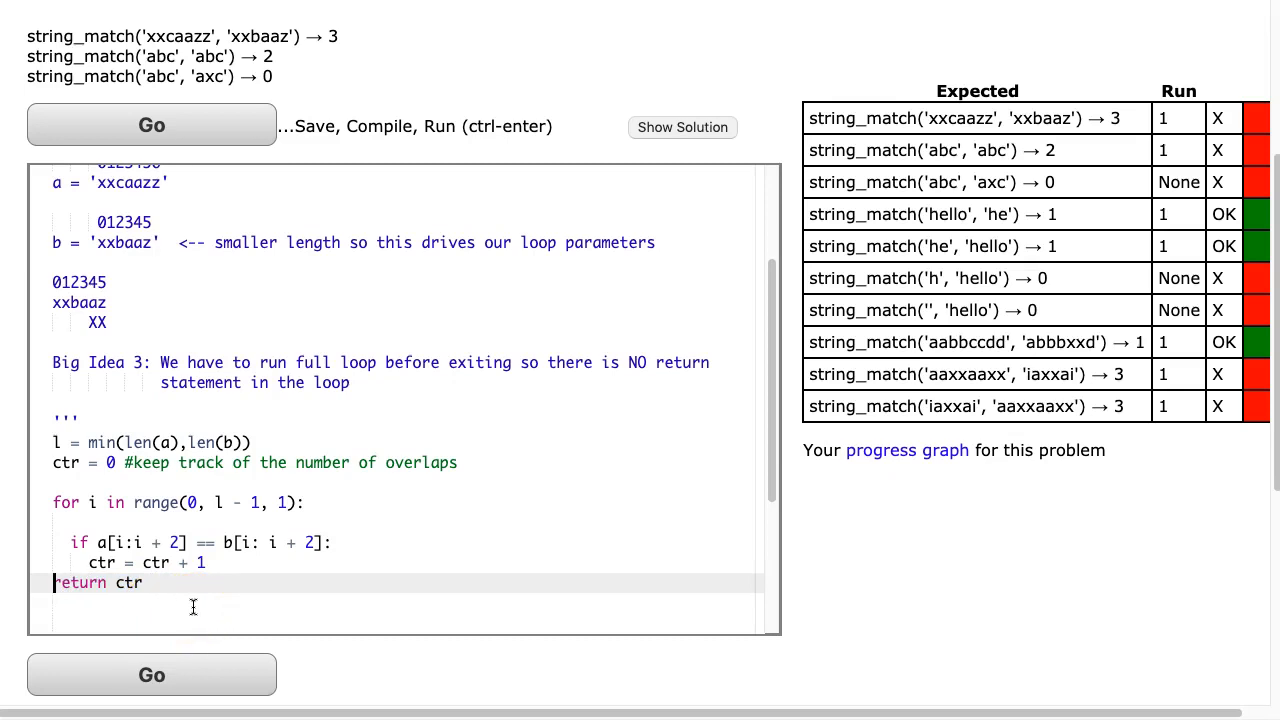
Place the cursor at the start of the 'return ctr' line.
{"action": "left_click", "coordinate": [151, 124]}
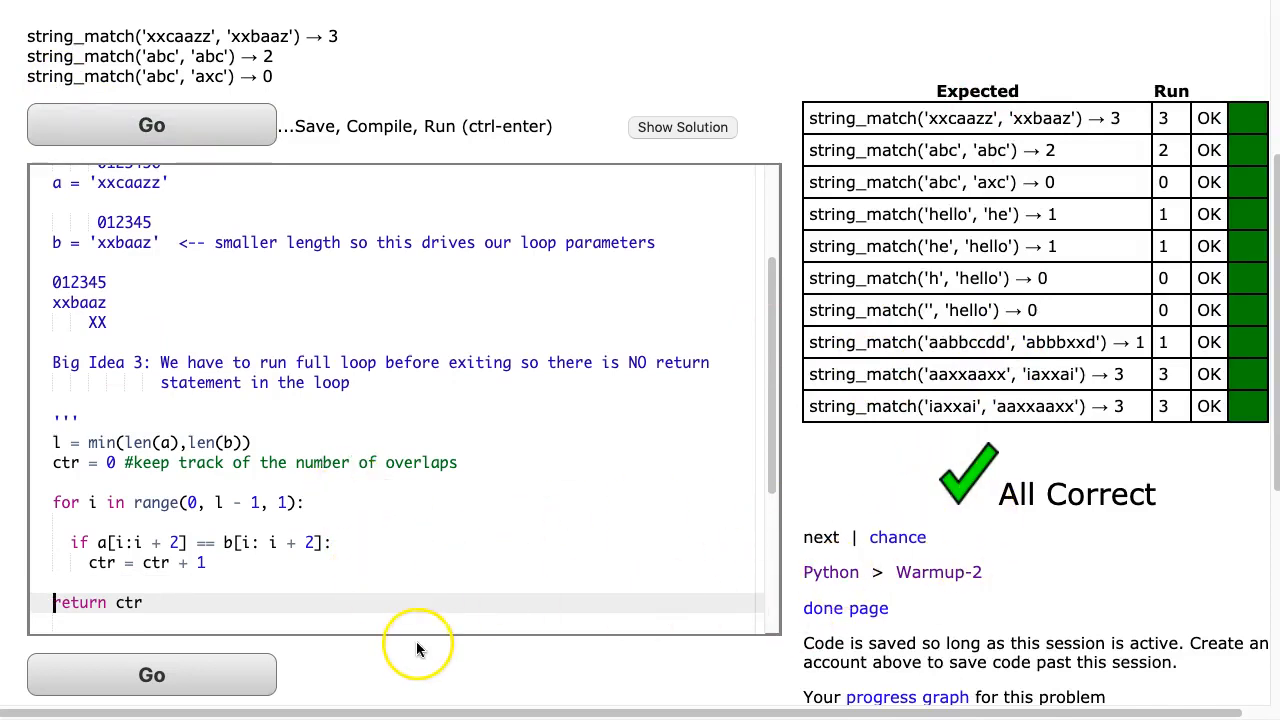
{"action": "mouse_move", "coordinate": [830, 614]}
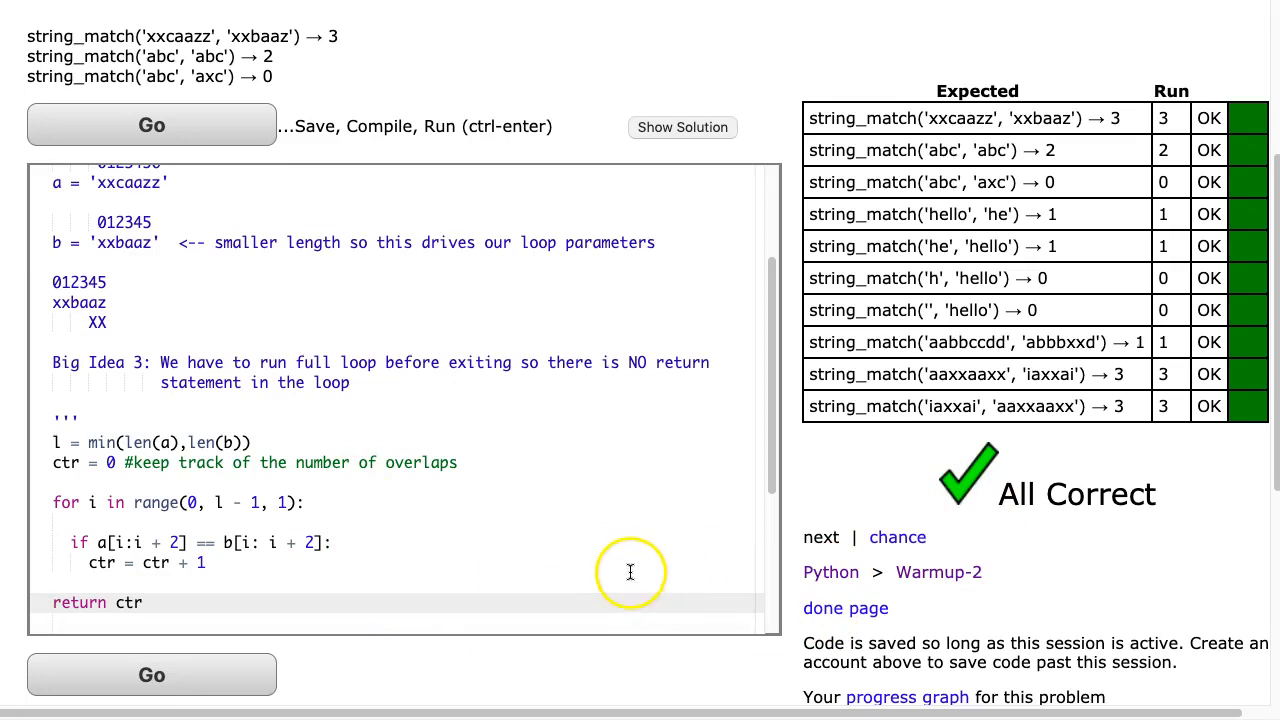
{"action": "mouse_move", "coordinate": [155, 450]}
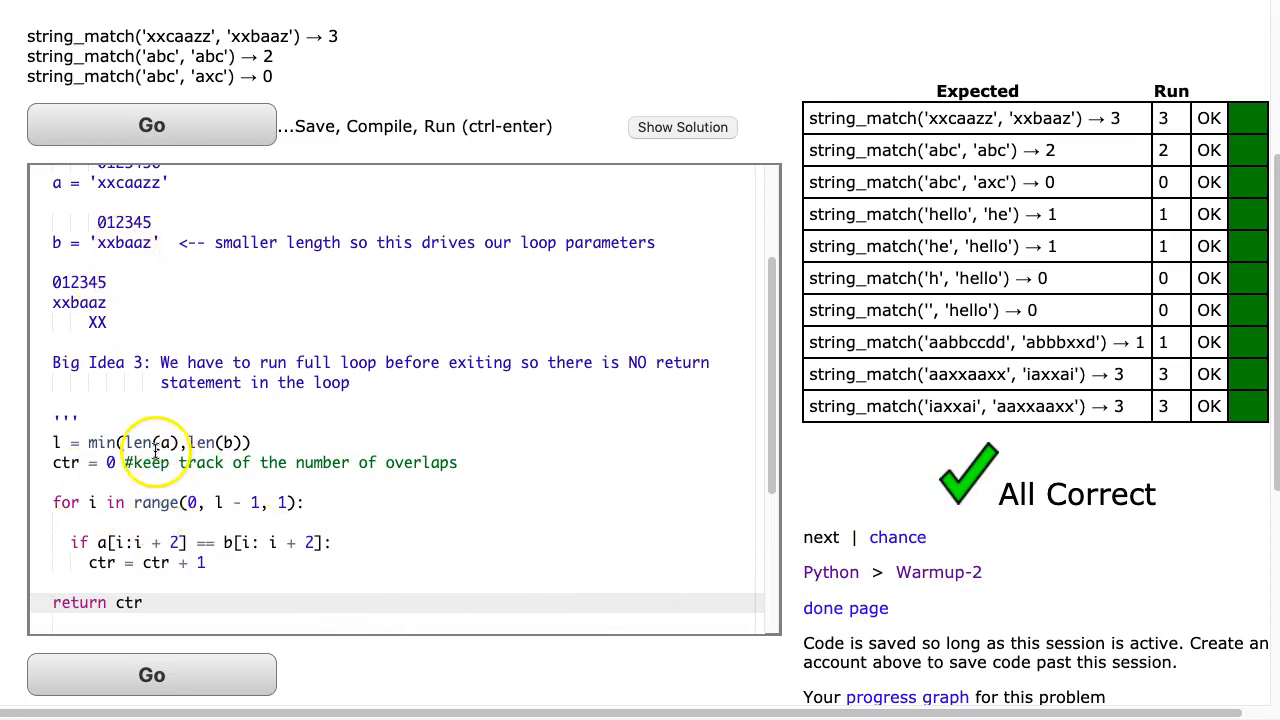